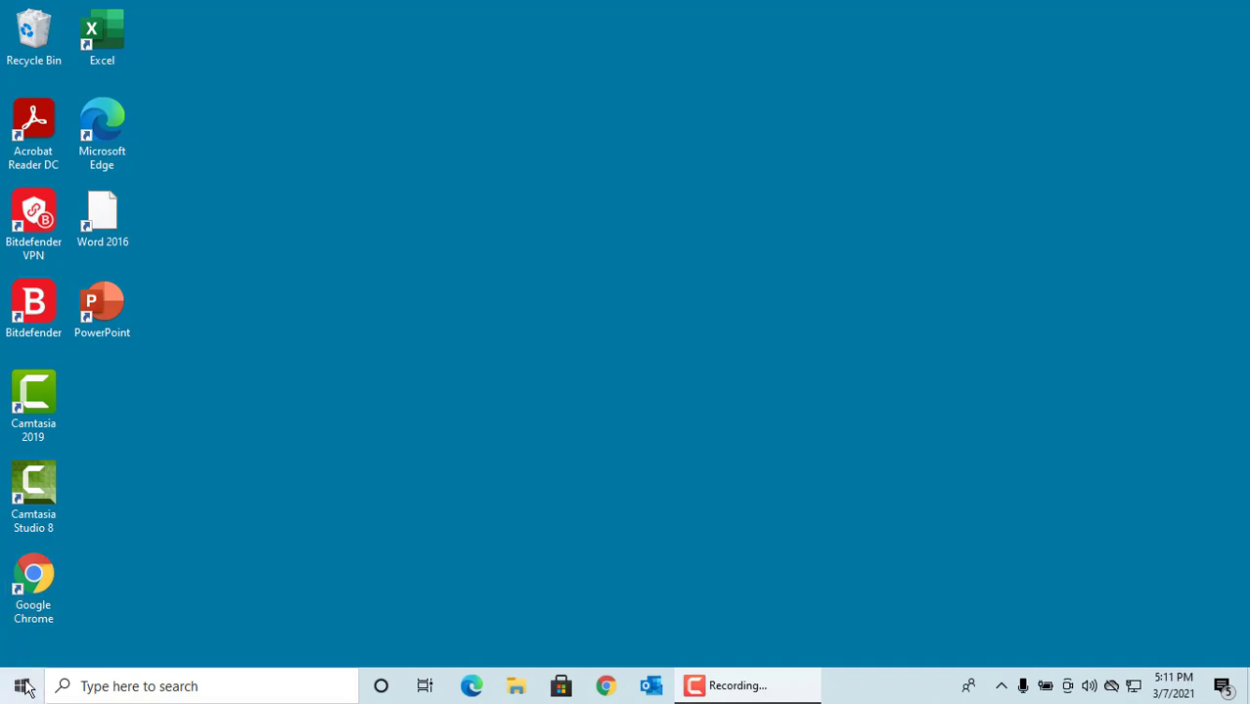
# - Reach the Ease of Access Display page from the Start menu's Settings
pyautogui.click(22, 685)
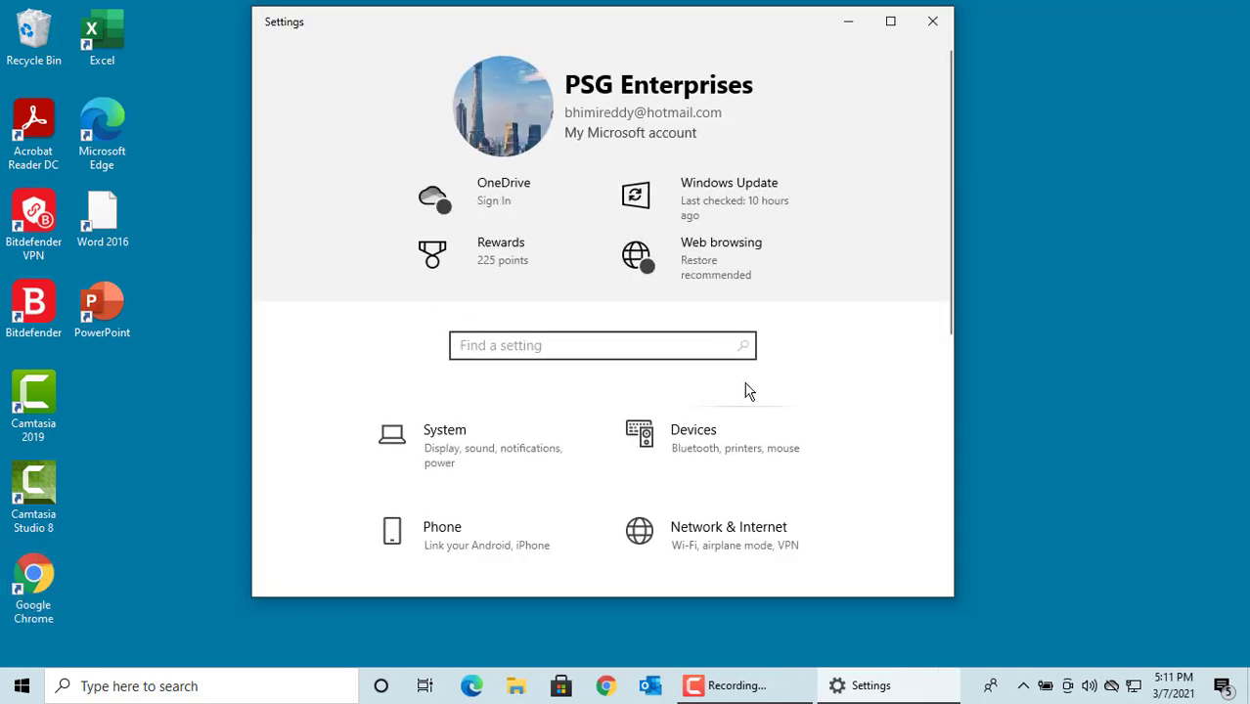
pyautogui.scroll(-3)
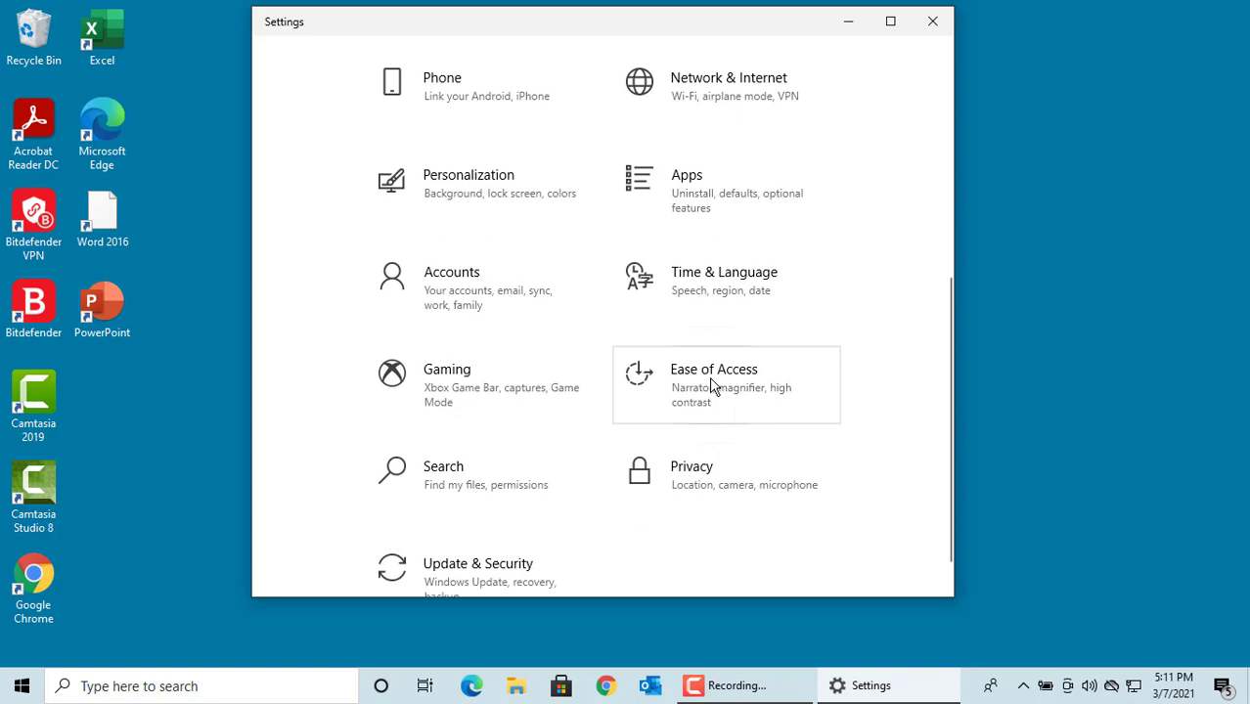
pyautogui.click(715, 382)
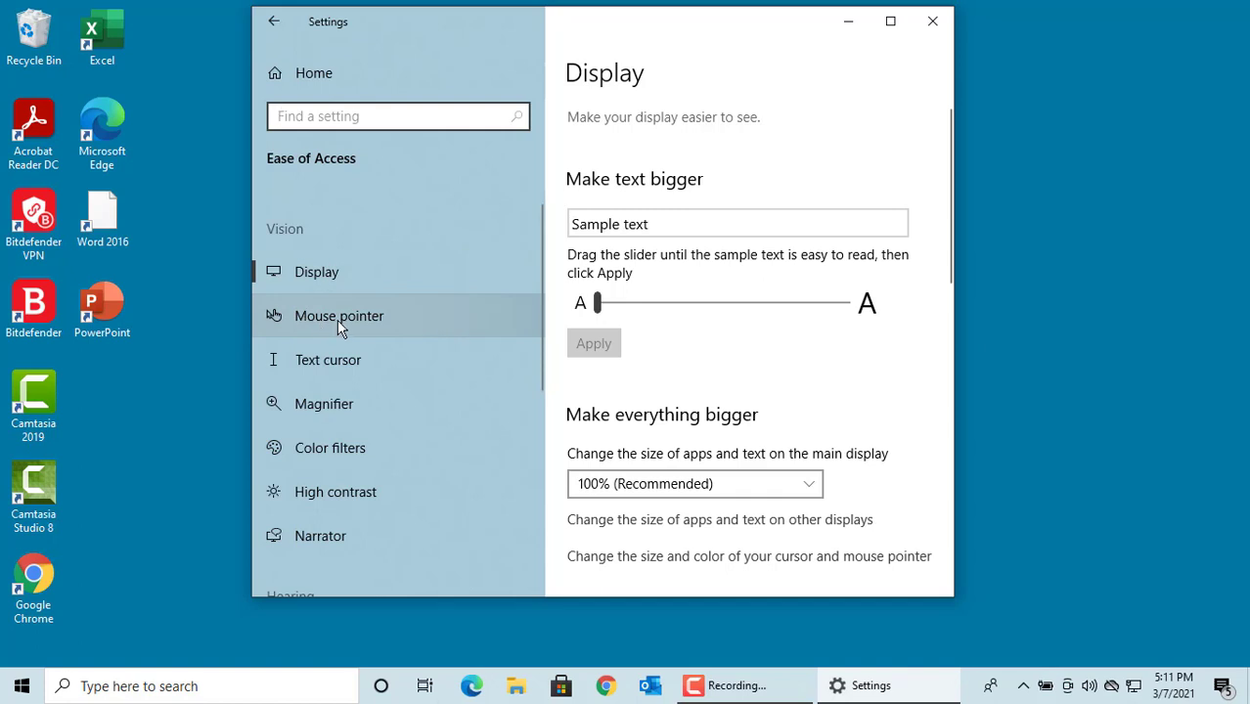
# - On the Mouse pointer page, try pointer sizes 14, maximum and 4, ending back at size 1
pyautogui.click(339, 315)
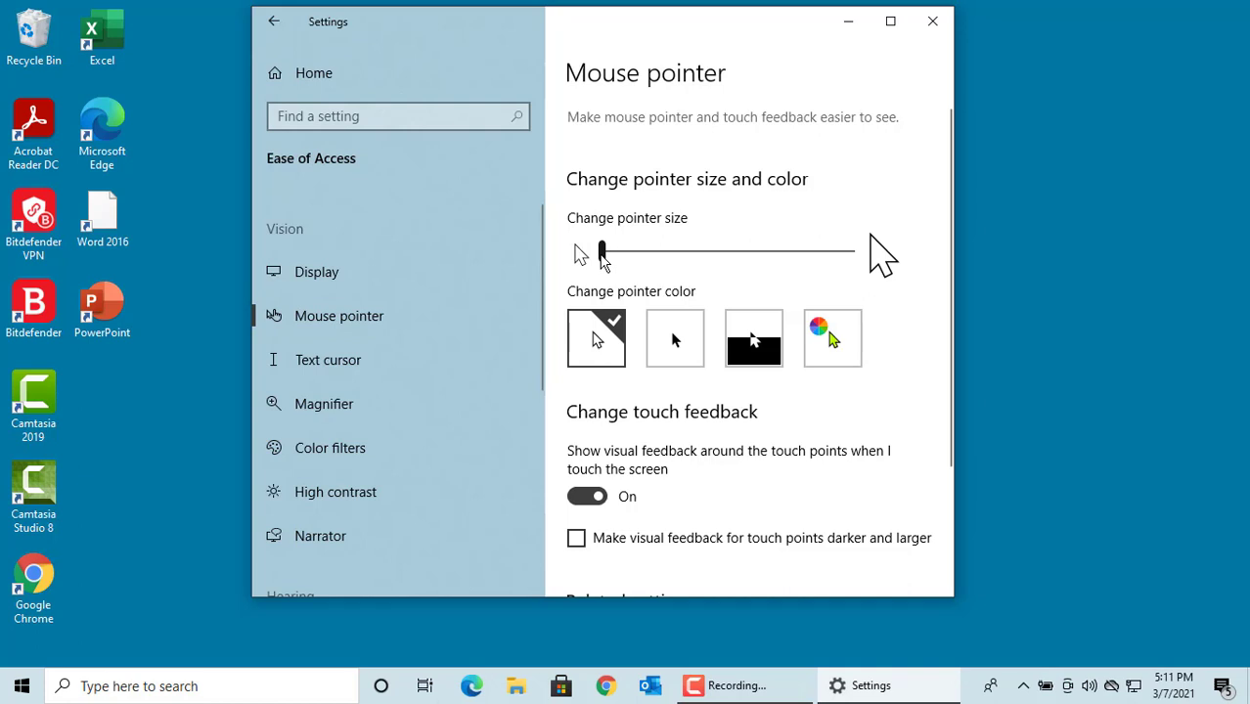
pyautogui.moveTo(603, 253); pyautogui.dragTo(836, 252)
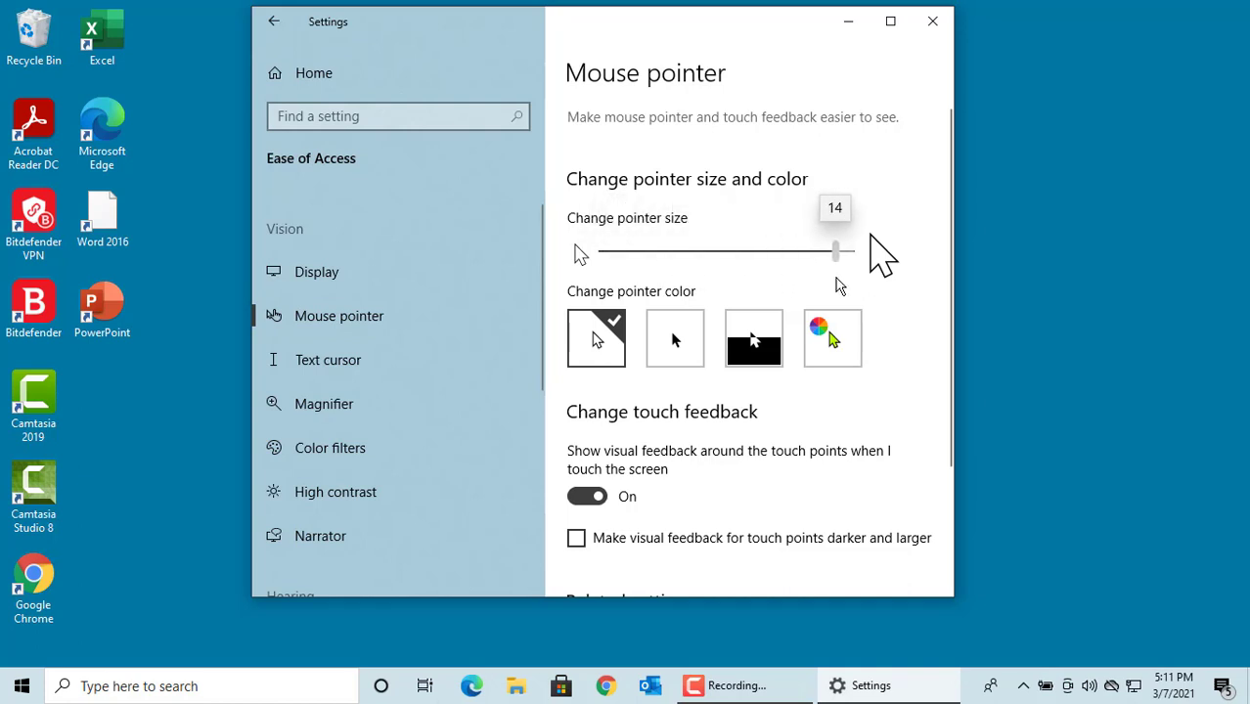
pyautogui.moveTo(838, 253); pyautogui.dragTo(851, 252)
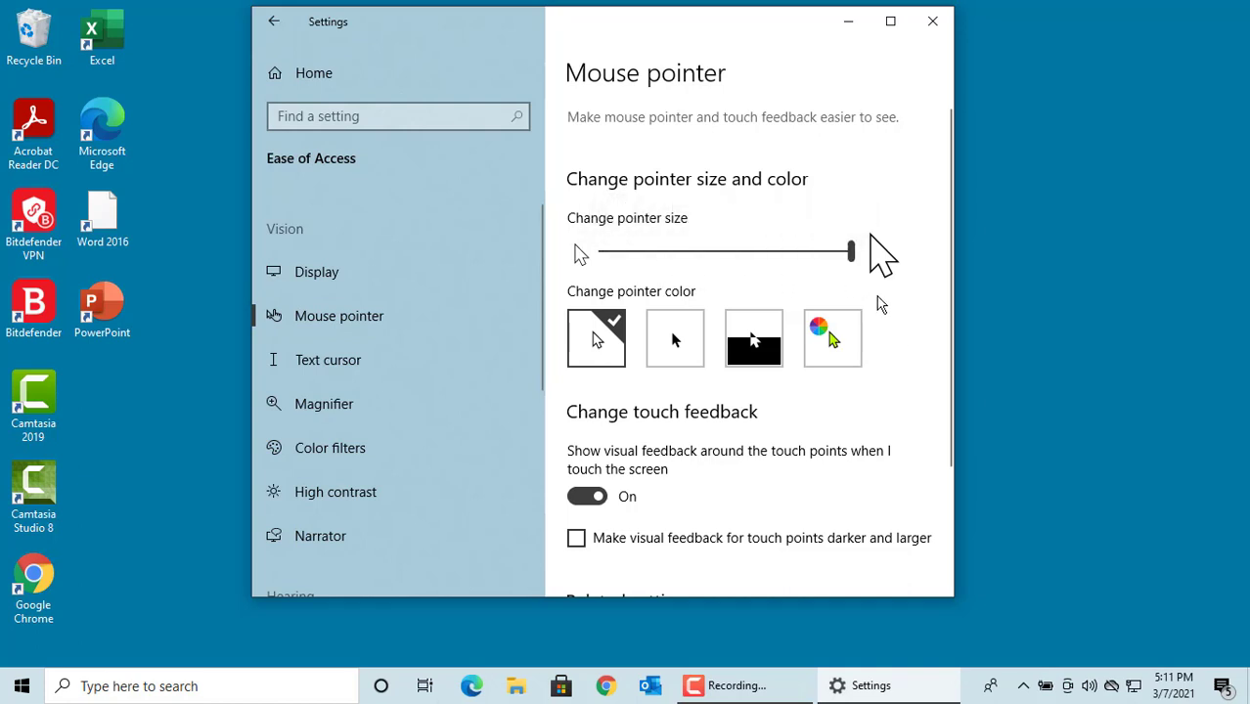
pyautogui.moveTo(849, 252); pyautogui.dragTo(645, 252)
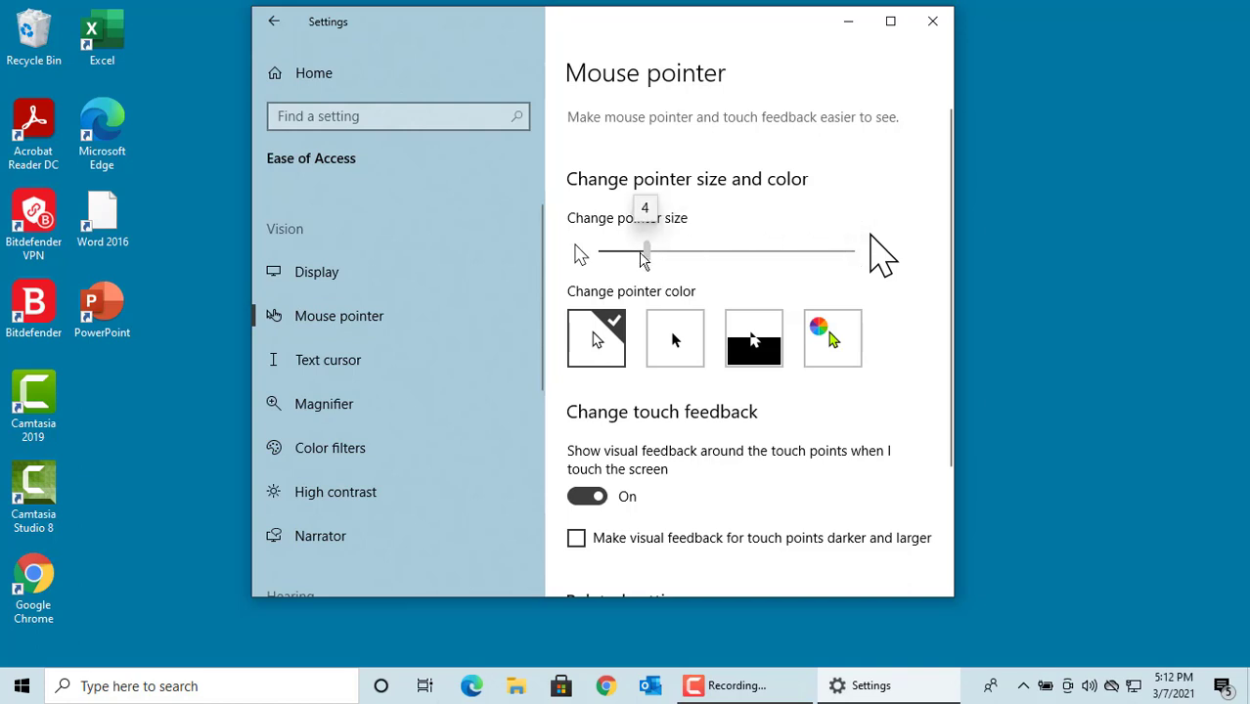
pyautogui.moveTo(645, 250); pyautogui.dragTo(603, 251)
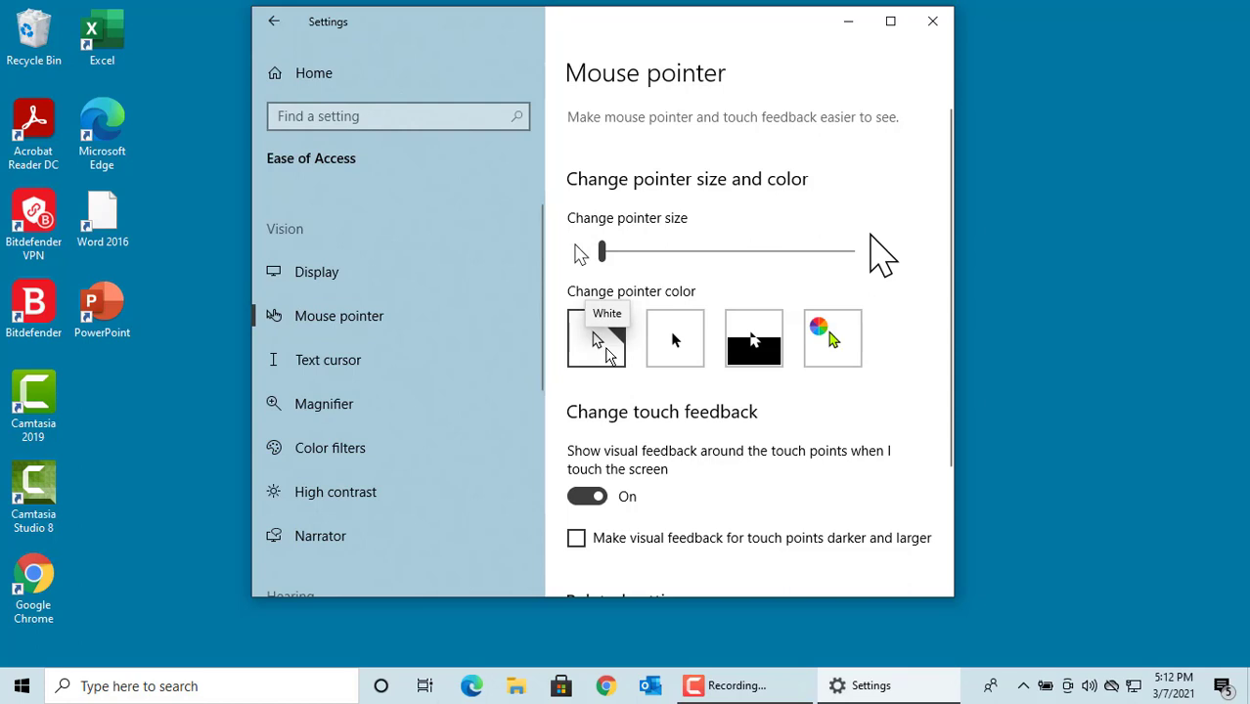
# - Try black and custom pink pointer colours, keep white, and close Settings
pyautogui.click(595, 338)
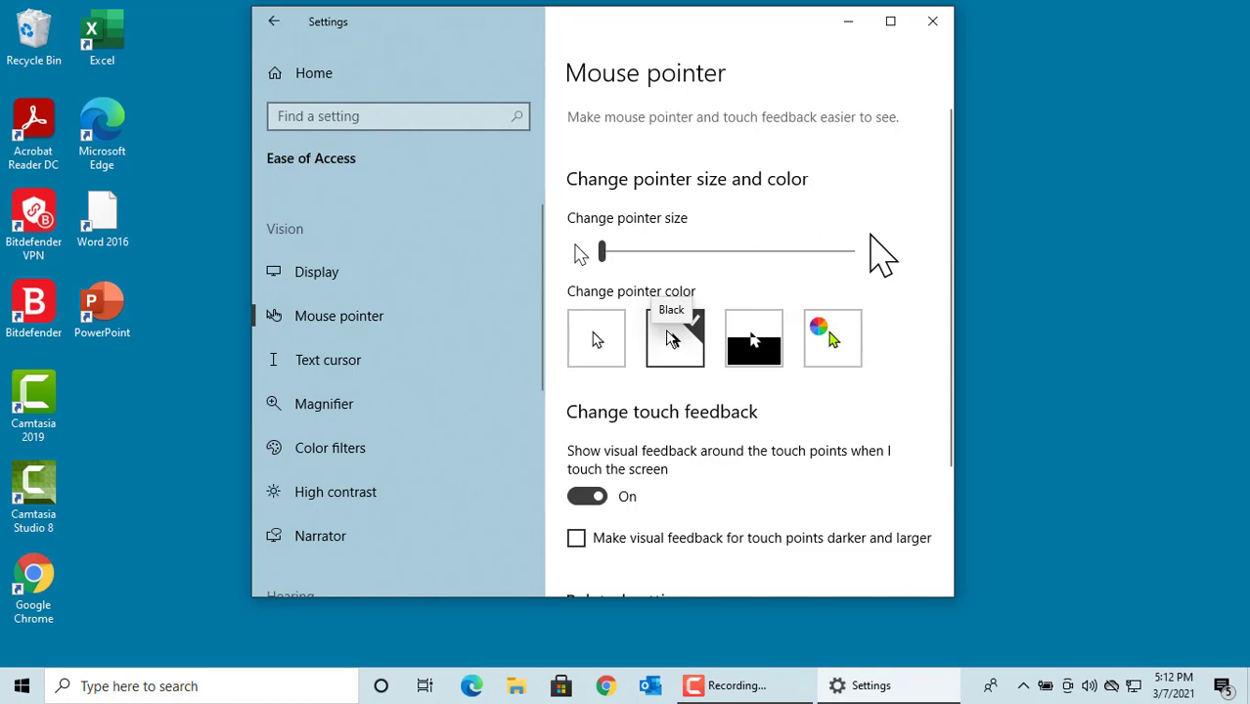
pyautogui.click(673, 337)
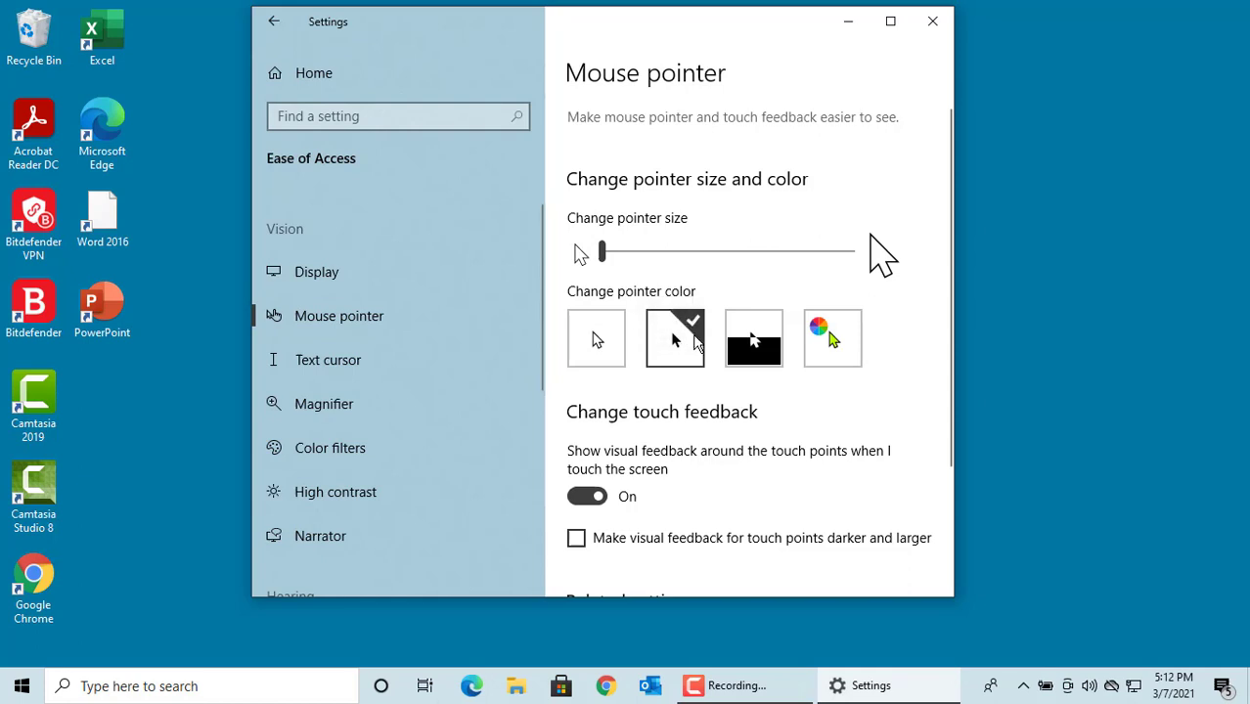
pyautogui.moveTo(753, 336)
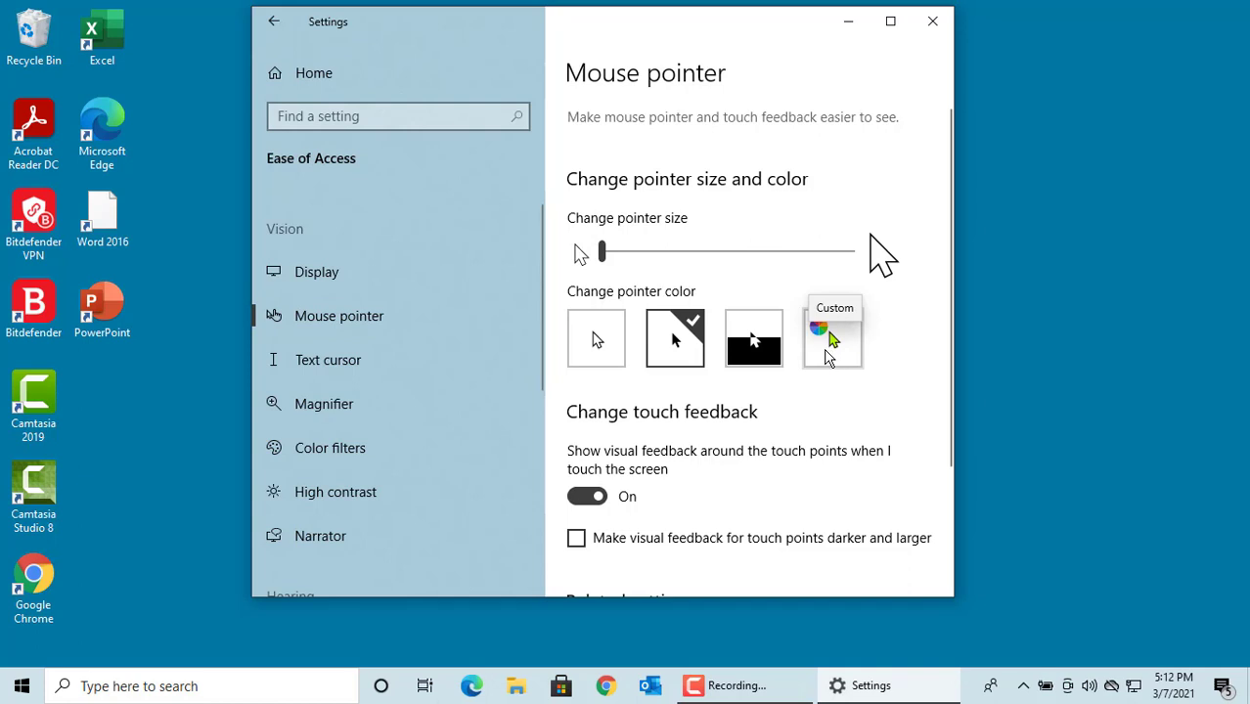
pyautogui.click(832, 337)
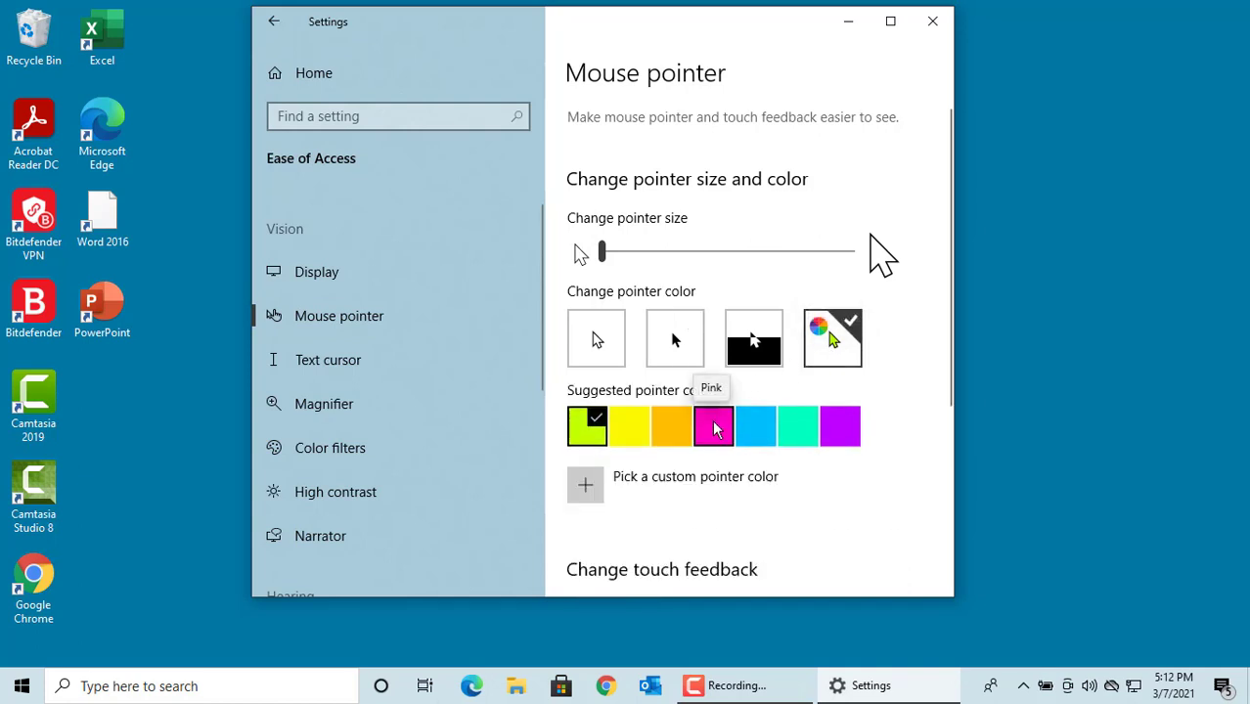
pyautogui.click(712, 426)
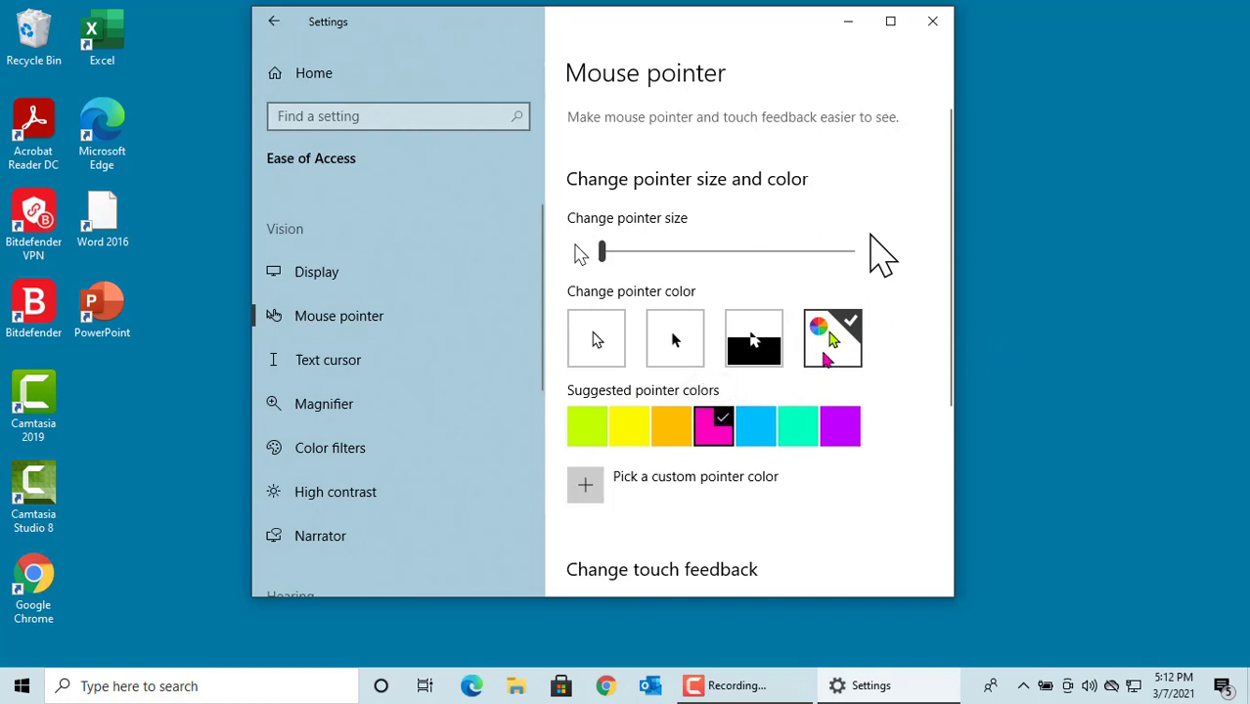
pyautogui.click(595, 336)
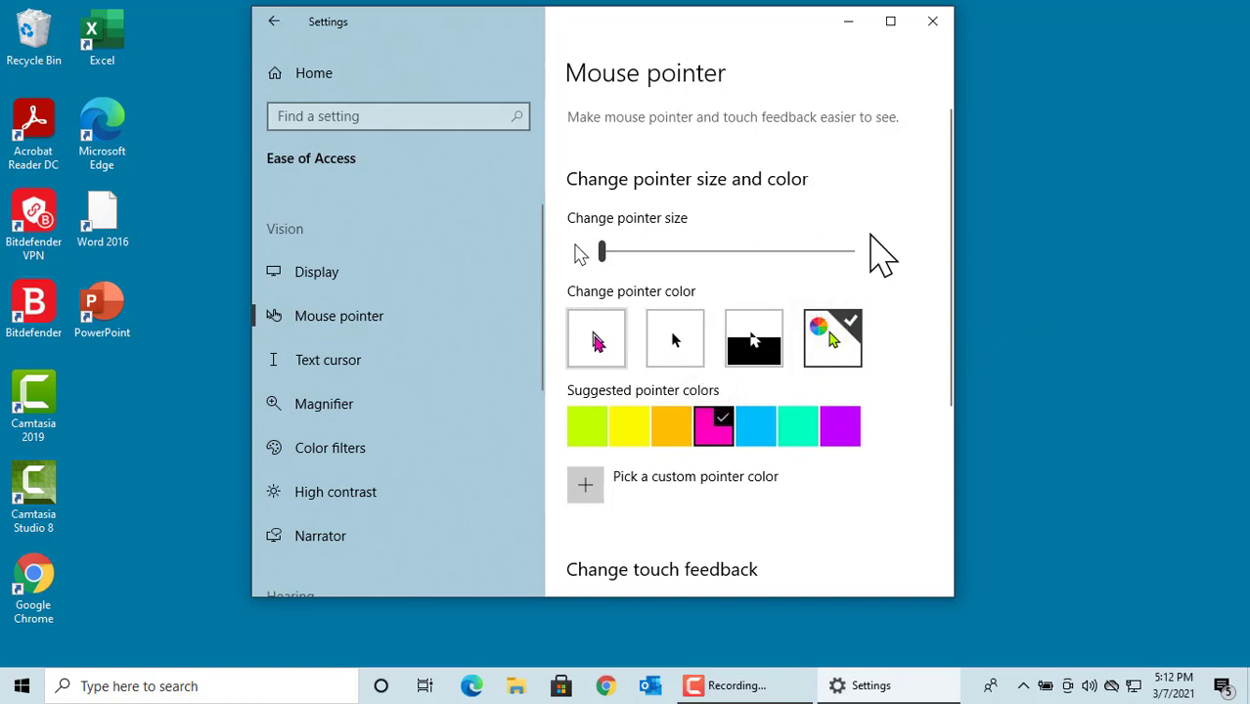
pyautogui.click(595, 336)
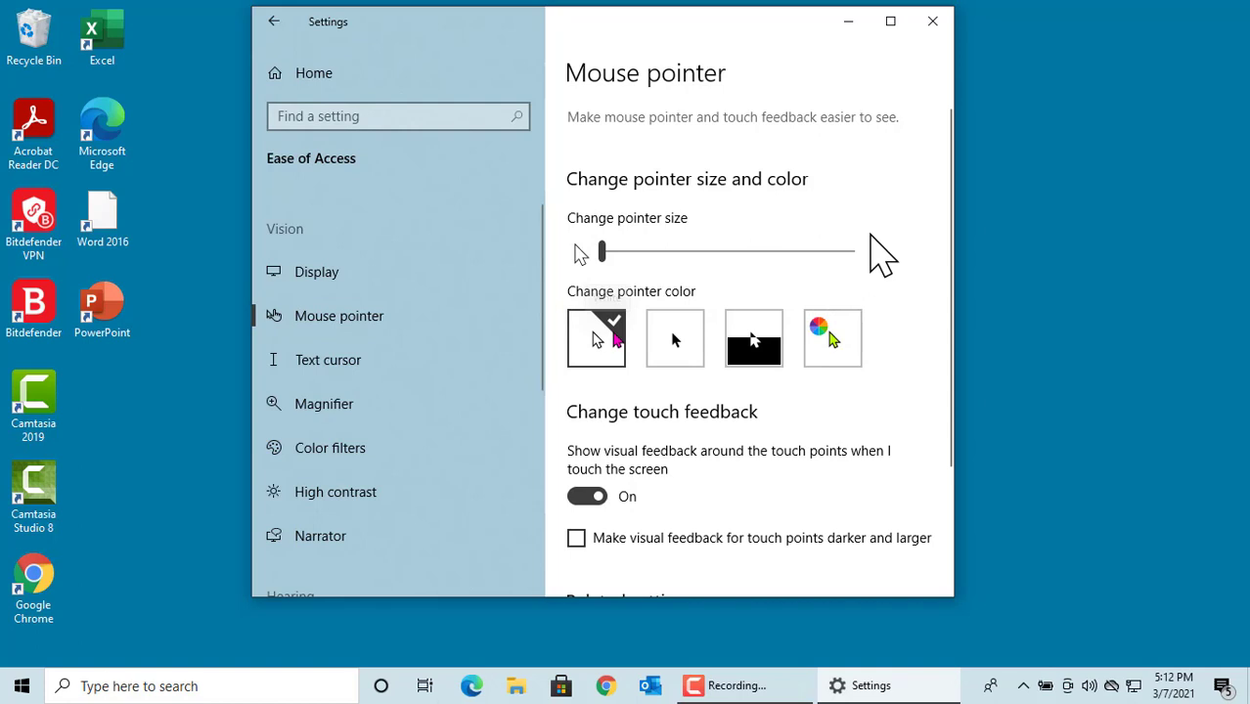
pyautogui.moveTo(932, 20)
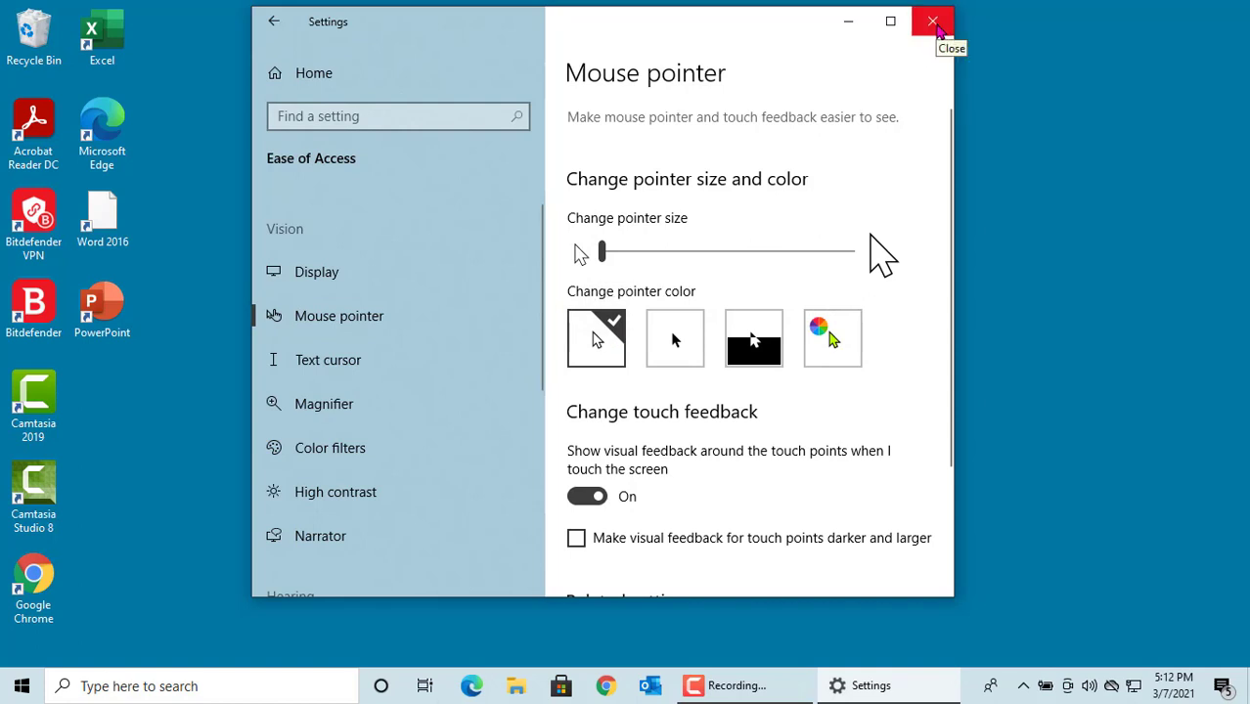
pyautogui.click(931, 19)
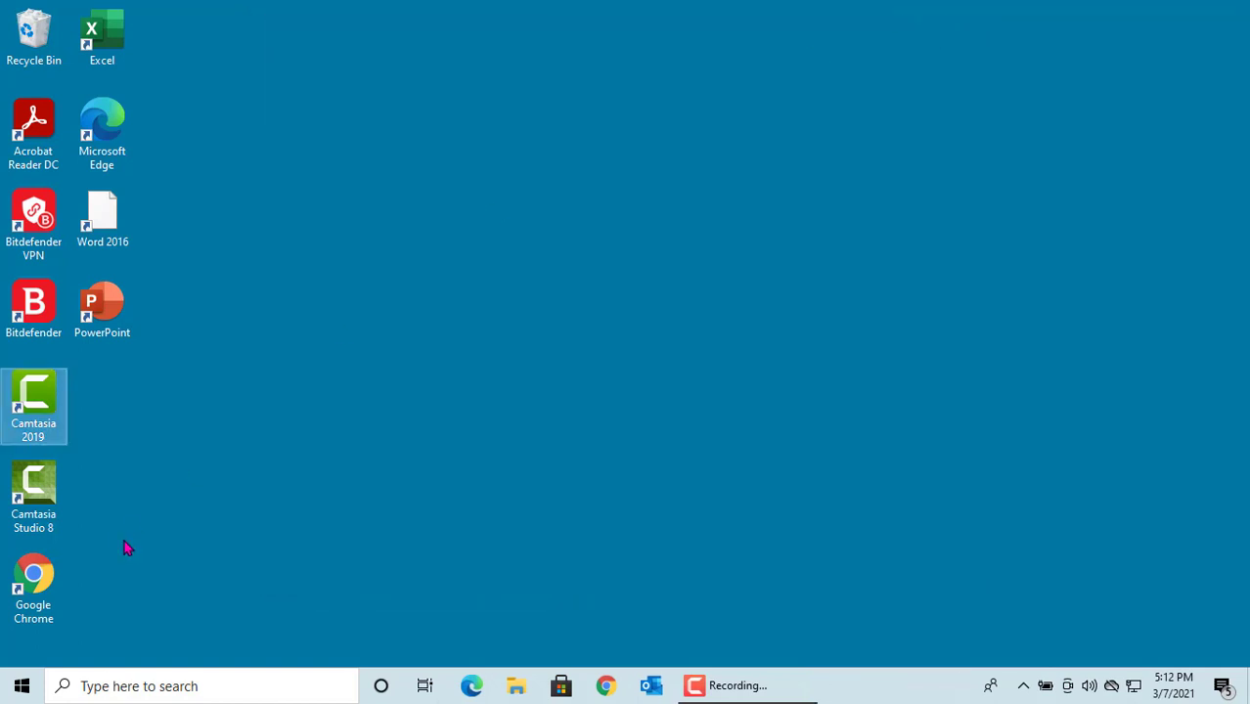
# - Search 'control panel', then reach Ease of Access's 'Change how your mouse works' page
pyautogui.click(22, 685)
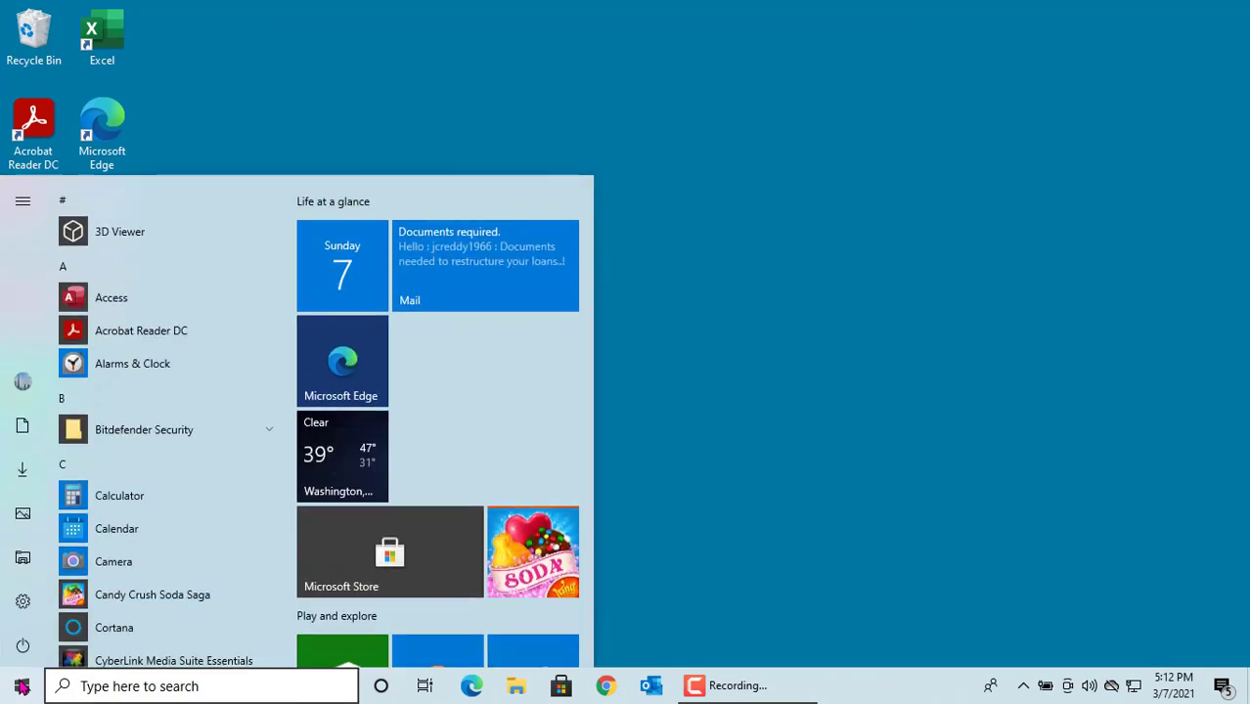
pyautogui.write('control')
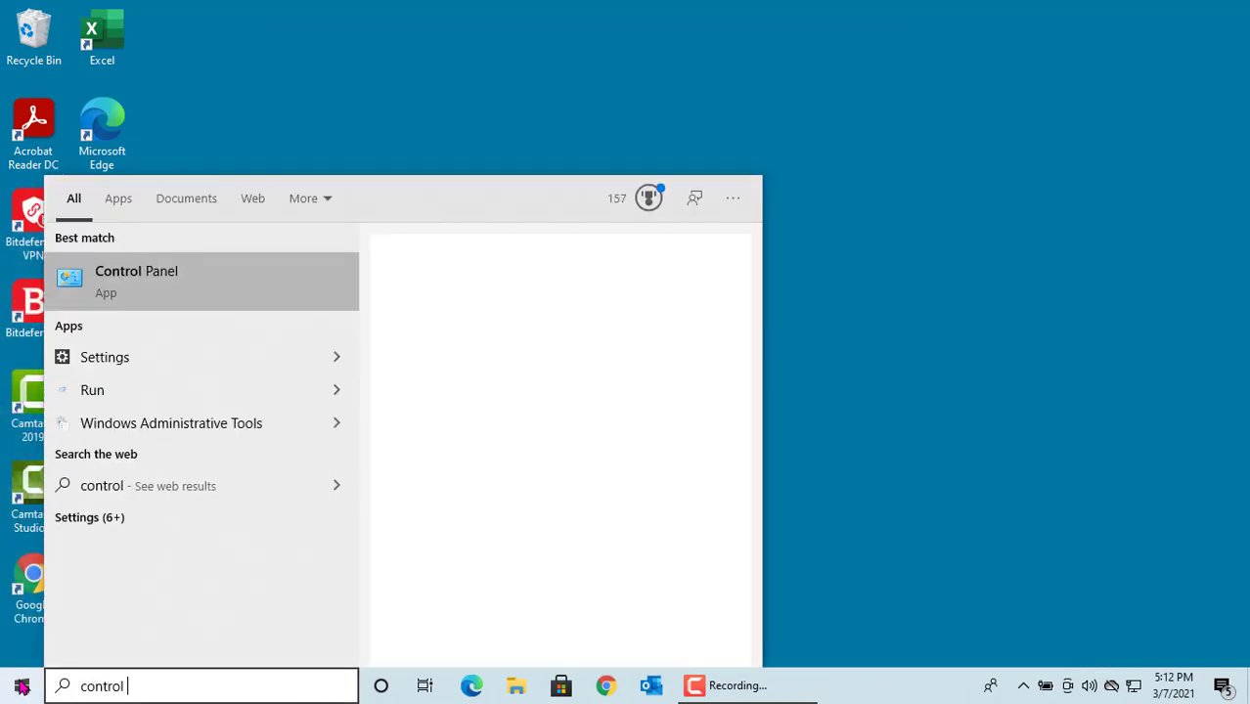
pyautogui.write('panel')
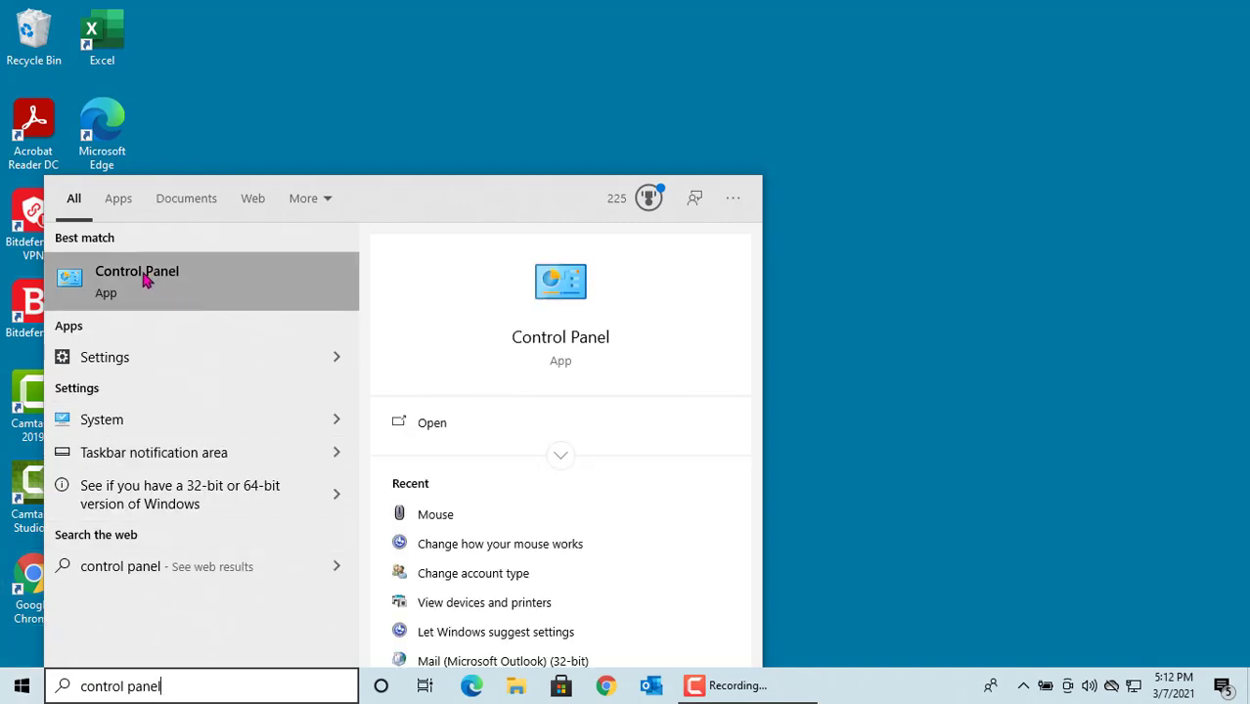
pyautogui.click(137, 277)
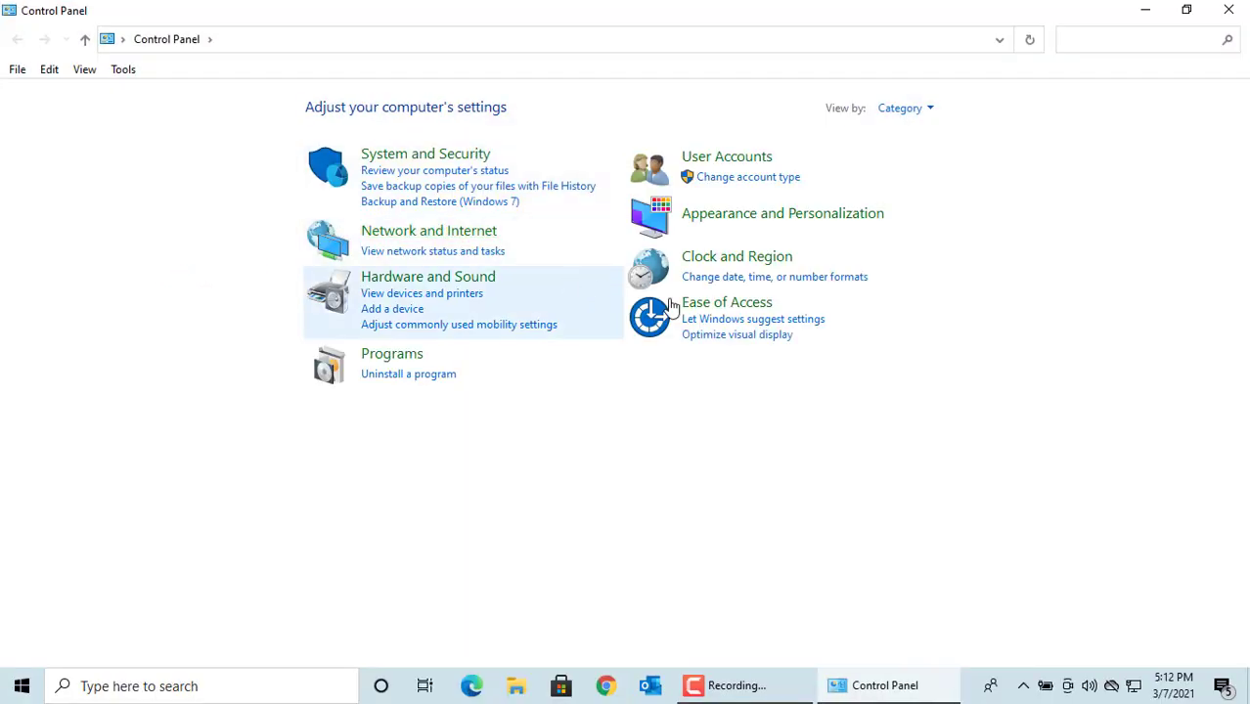
pyautogui.click(726, 301)
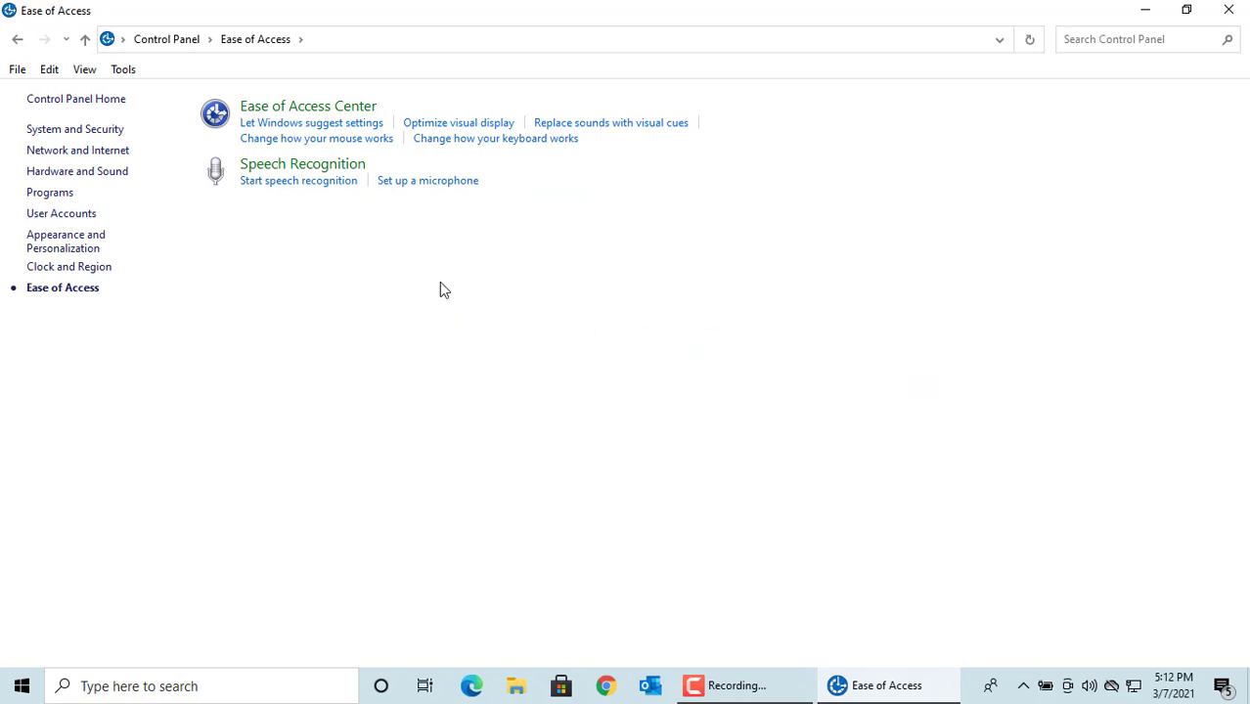
pyautogui.moveTo(411, 271)
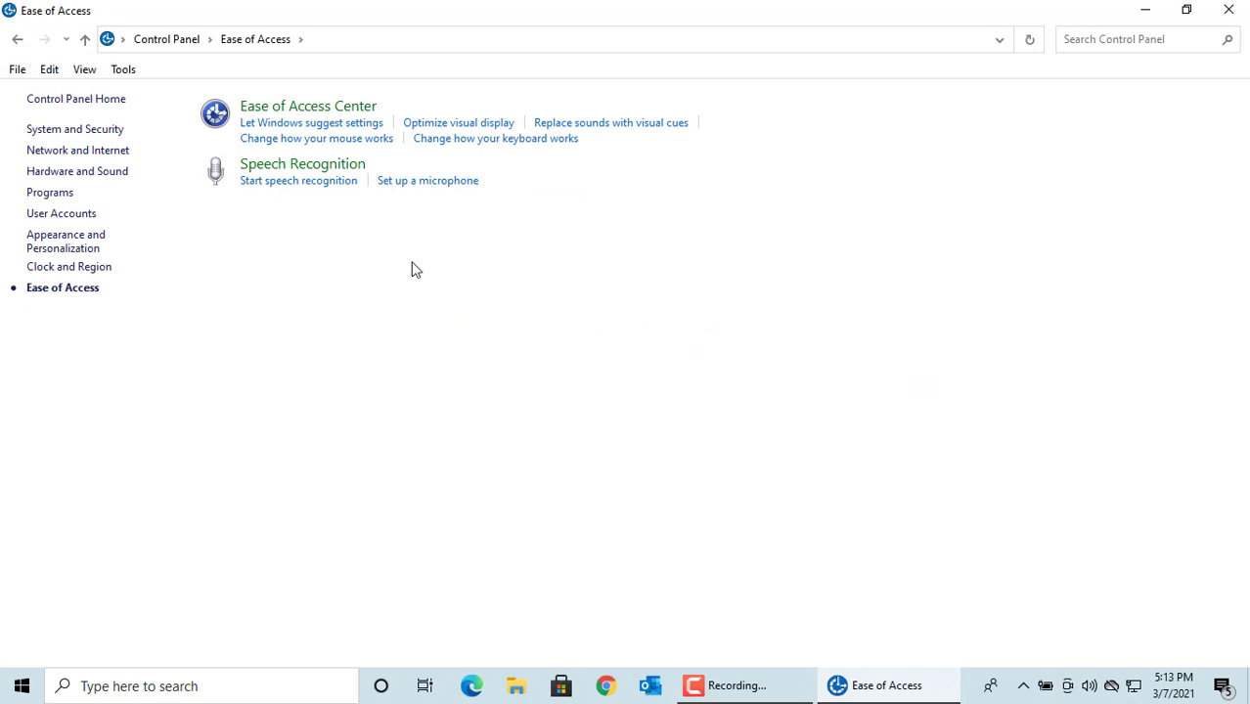
pyautogui.moveTo(284, 137)
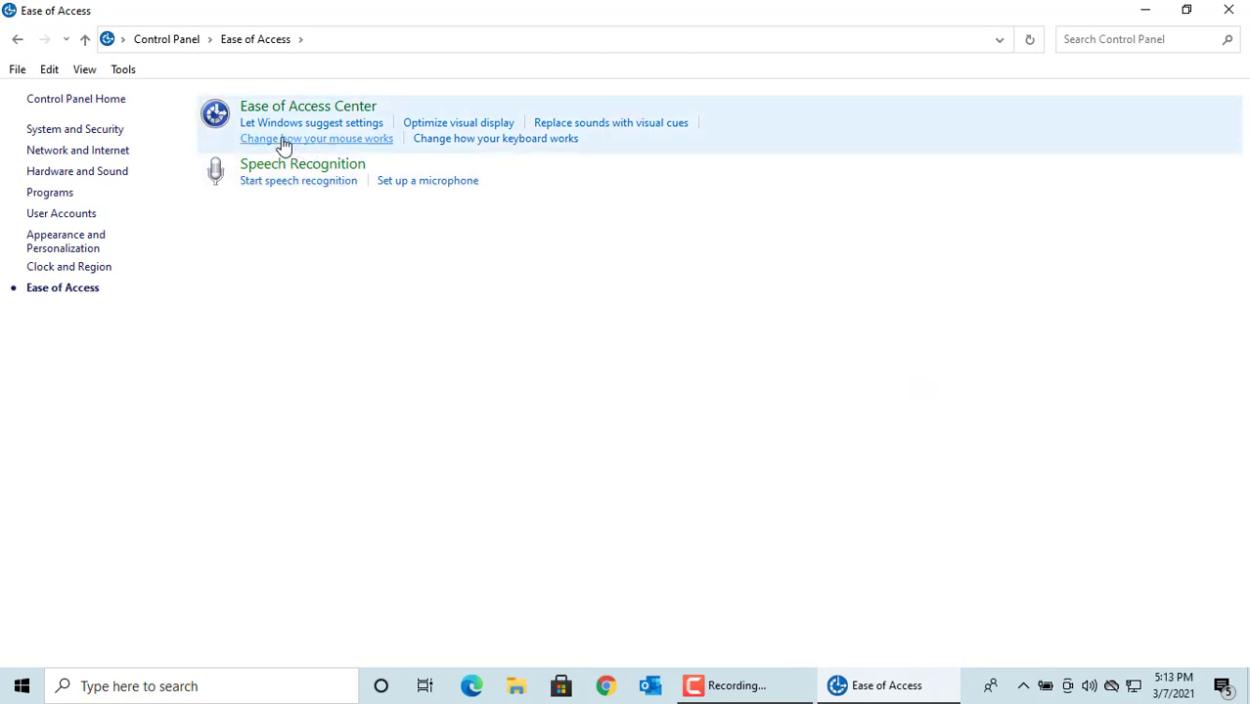
pyautogui.click(317, 137)
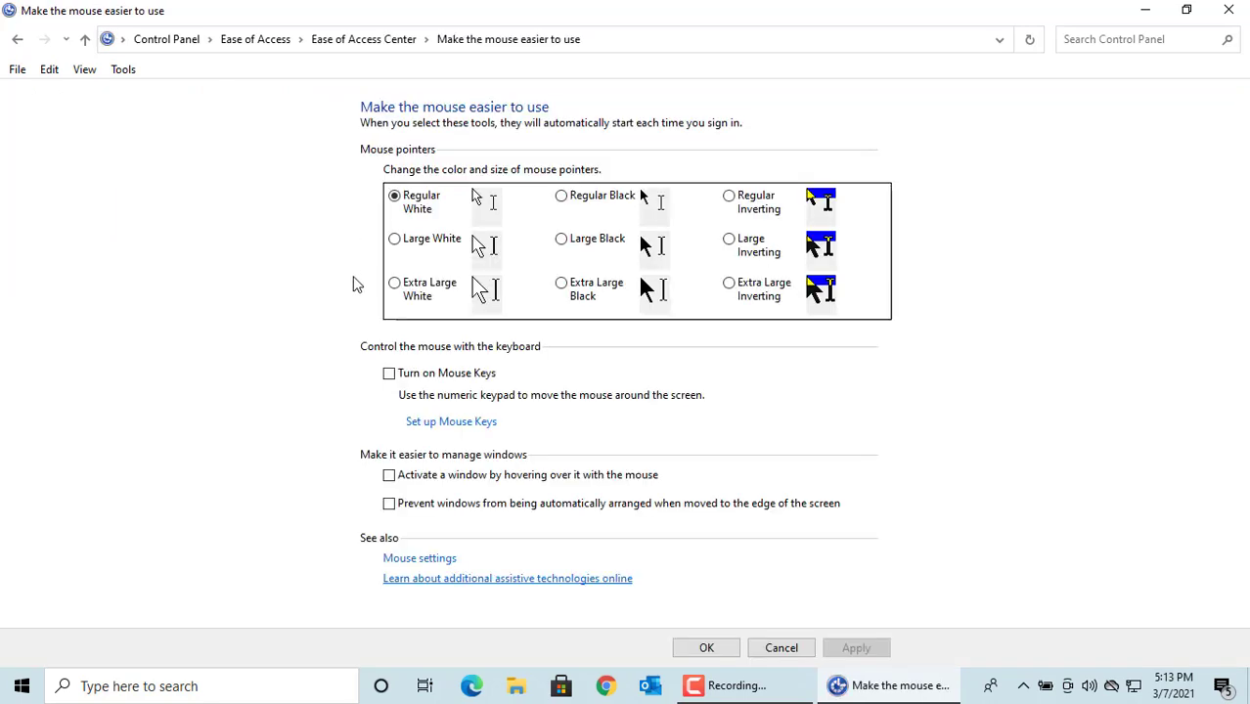
pyautogui.moveTo(507, 180)
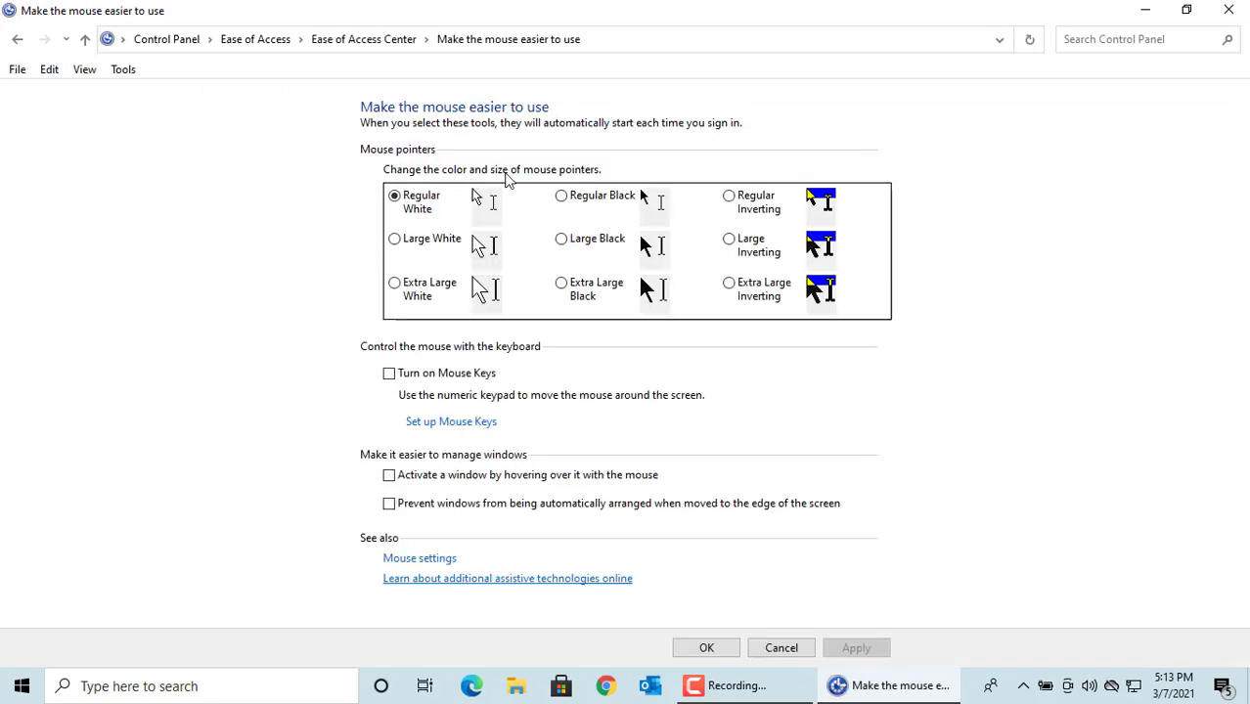
pyautogui.moveTo(597, 180)
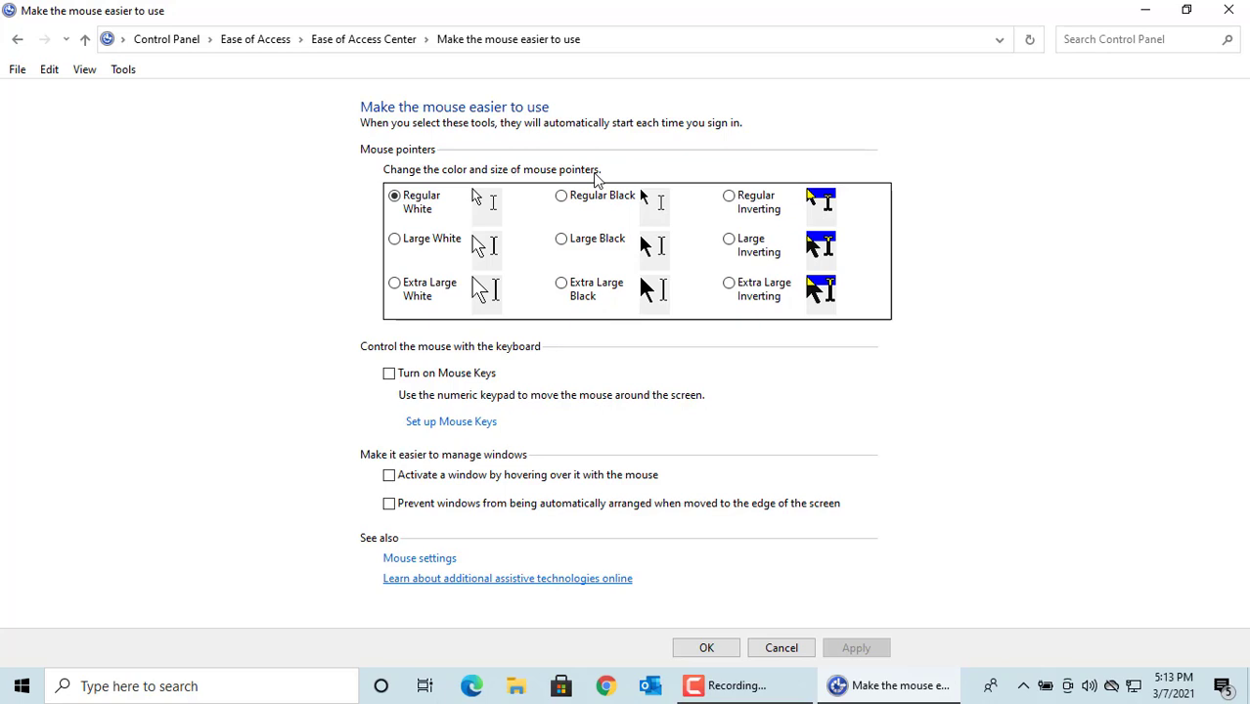
pyautogui.moveTo(564, 195)
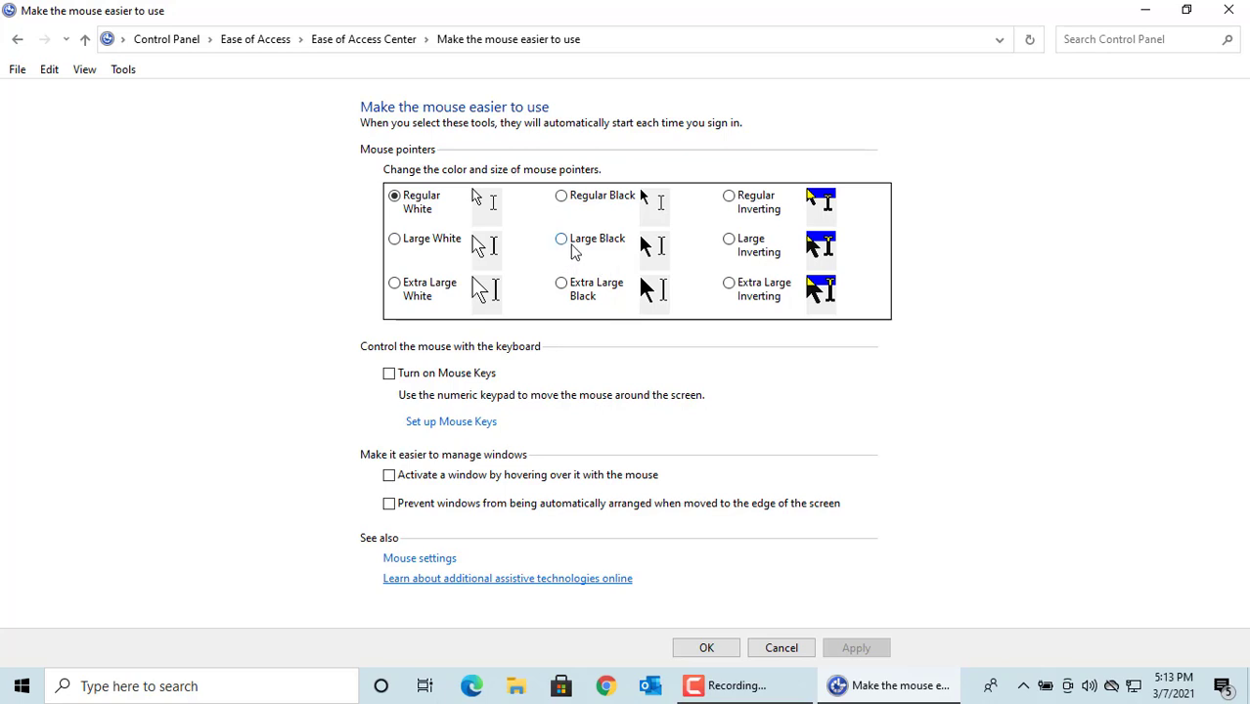
# - Try the Large Black pointer, return to Regular White, and close Control Panel
pyautogui.click(560, 238)
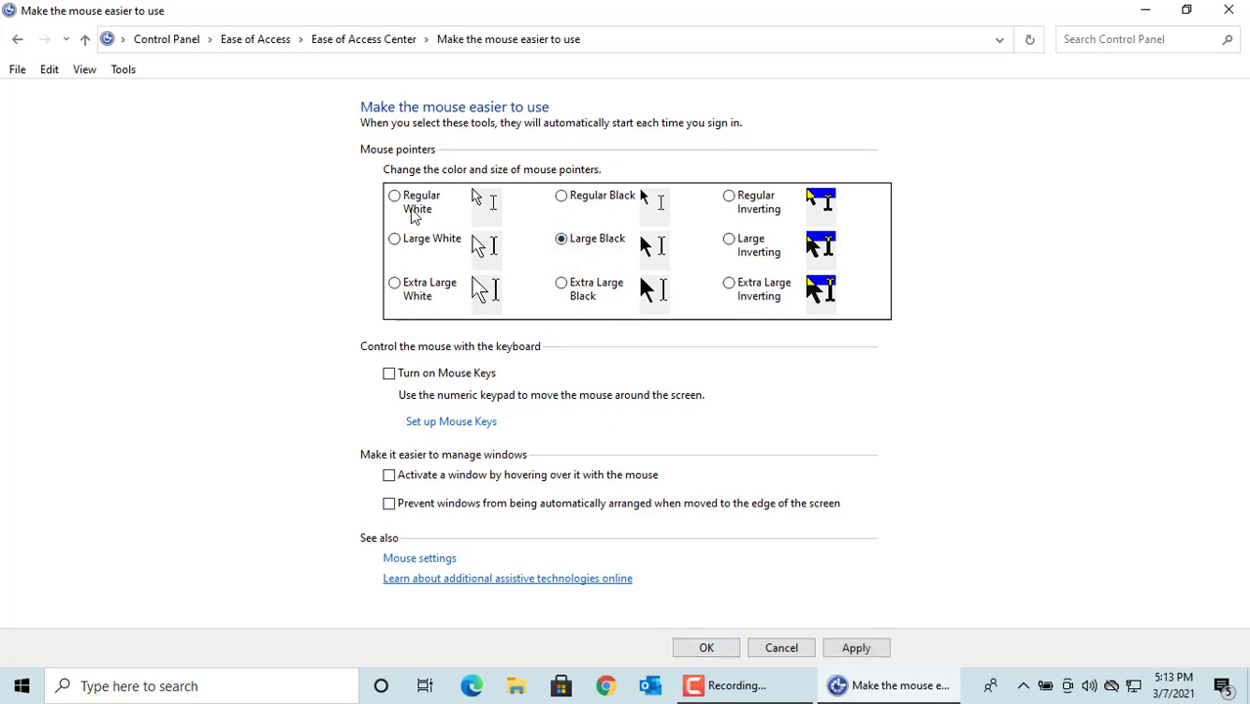
pyautogui.click(395, 195)
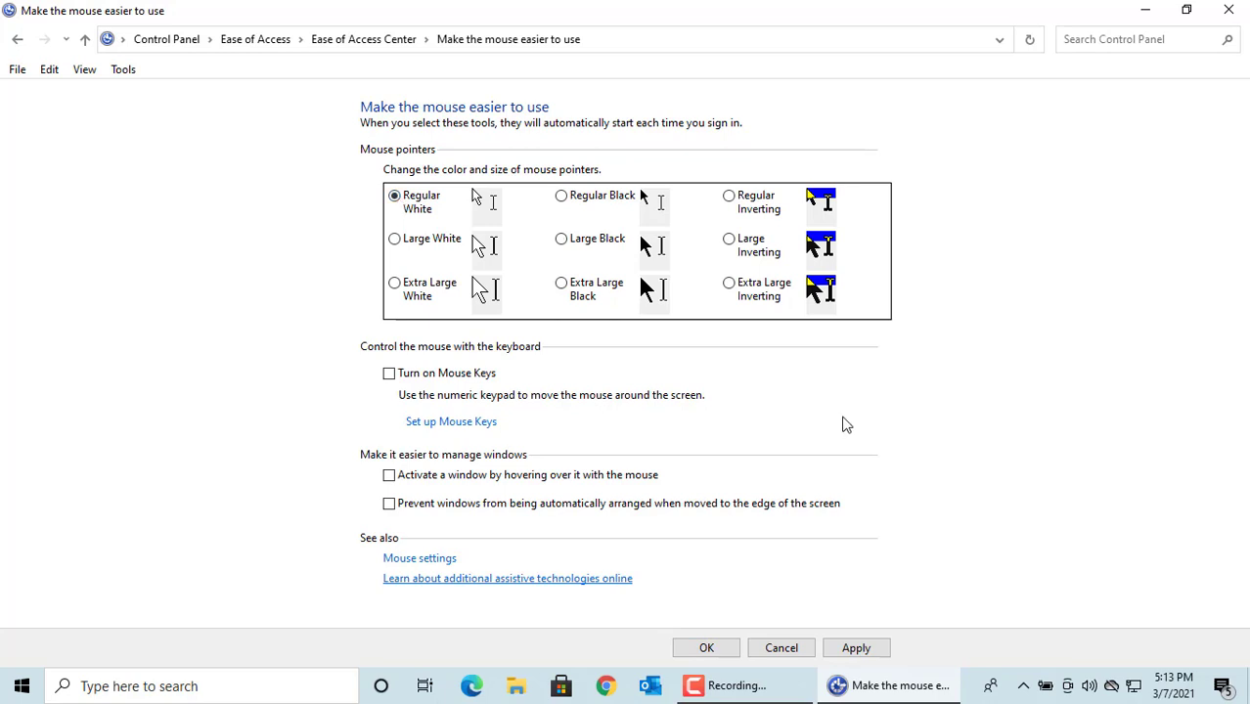
pyautogui.moveTo(1240, 20)
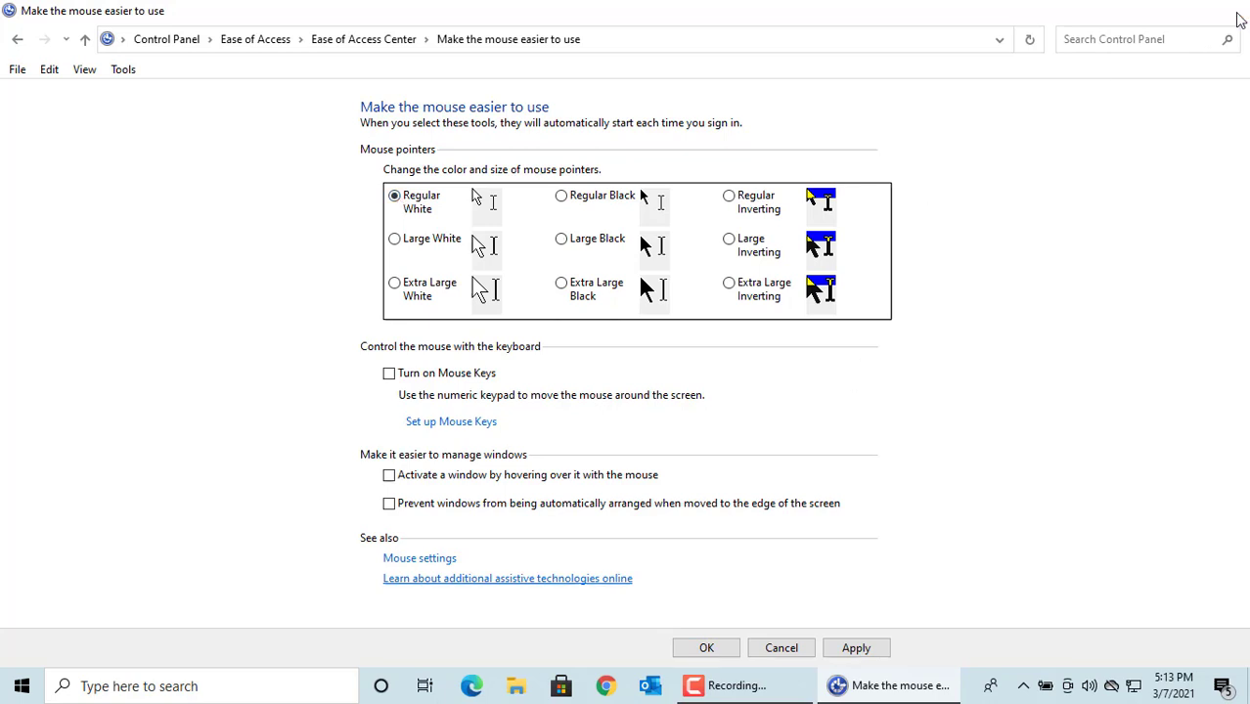
pyautogui.click(780, 647)
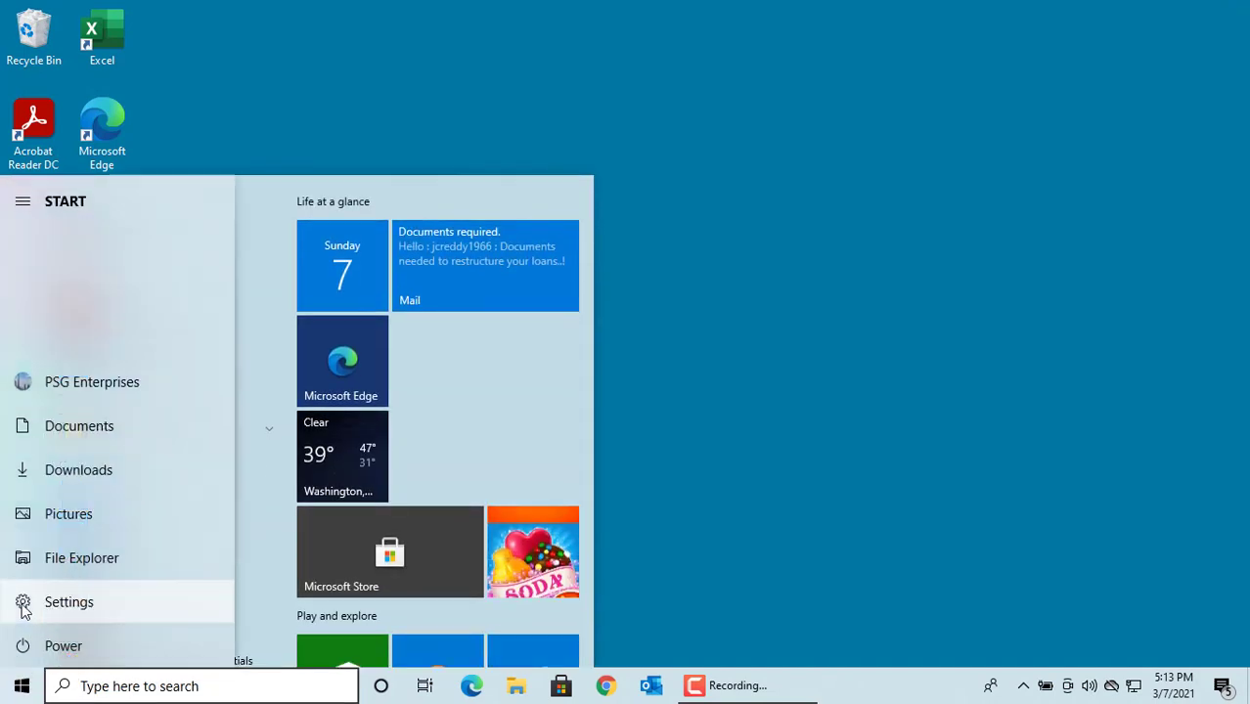
# - Reopen Settings on the Personalization Themes page showing the Windows Aero cursor
pyautogui.click(69, 603)
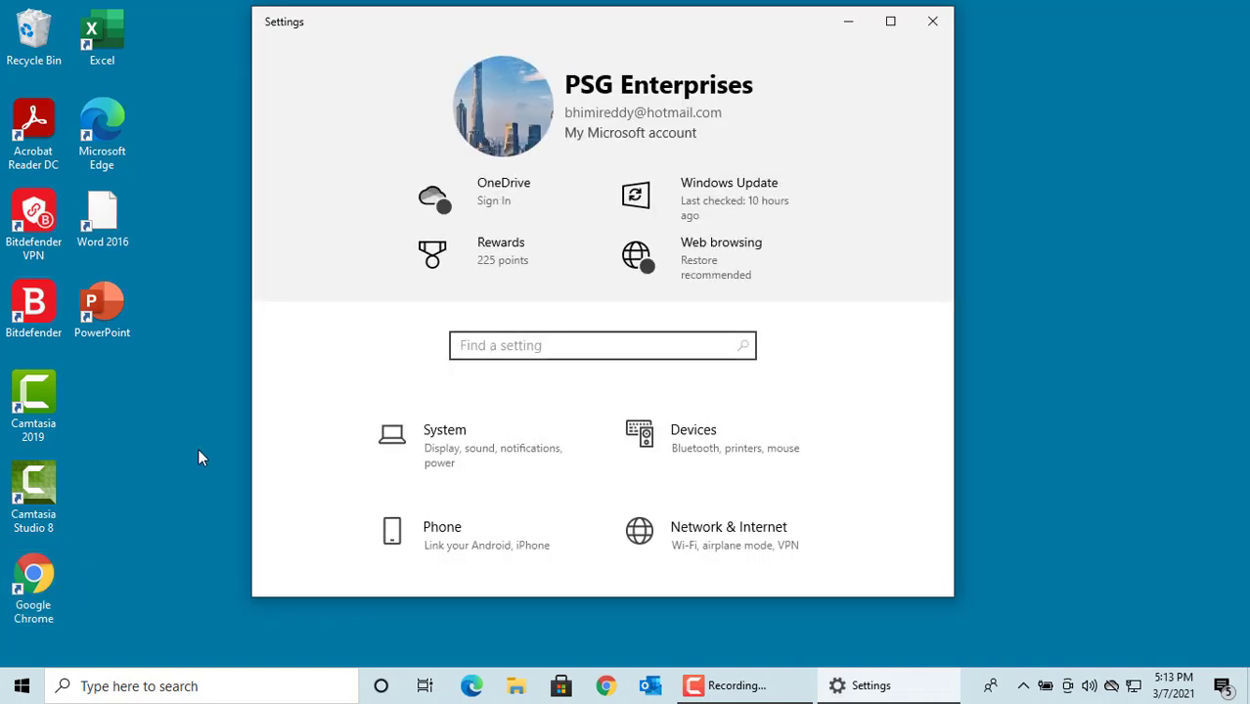
pyautogui.scroll(-3)
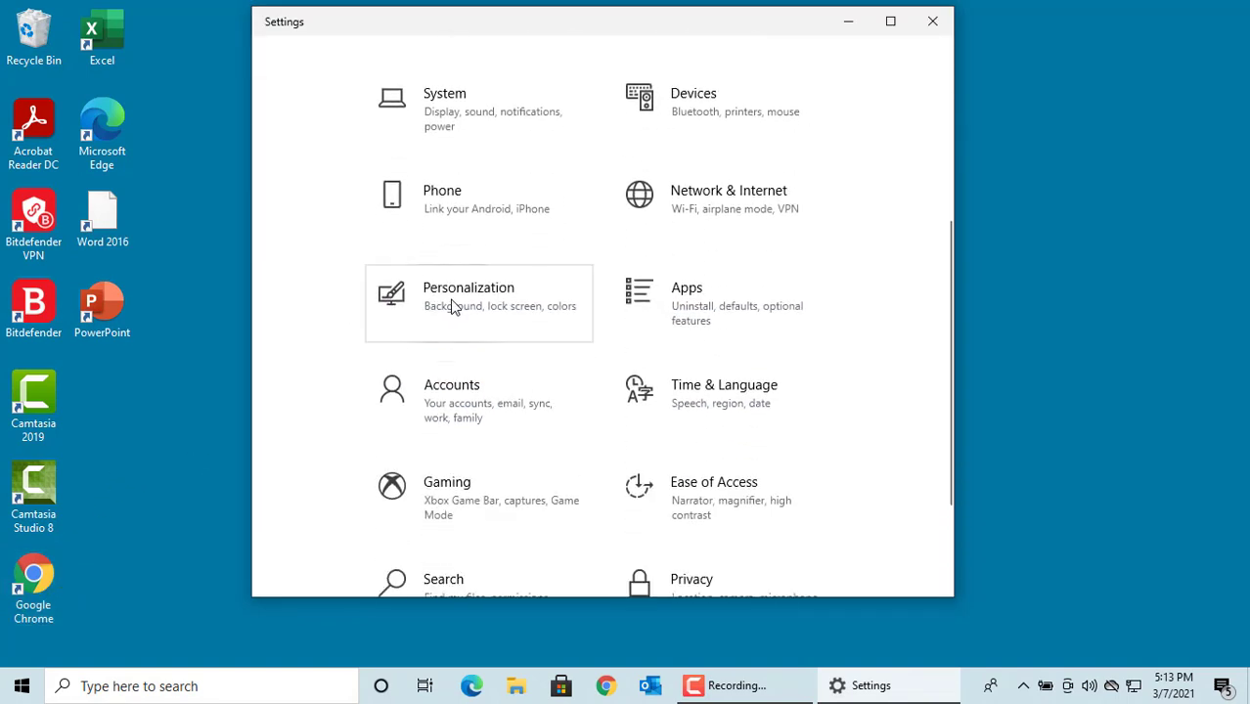
pyautogui.click(479, 303)
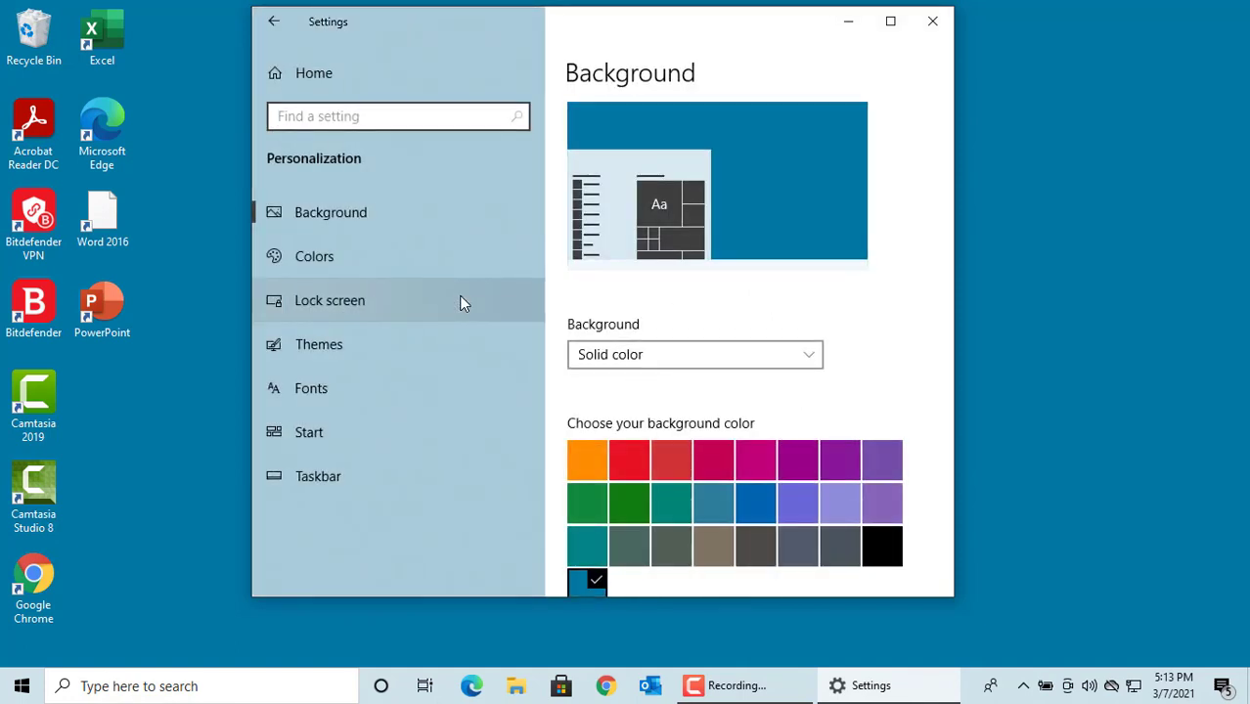
pyautogui.moveTo(352, 344)
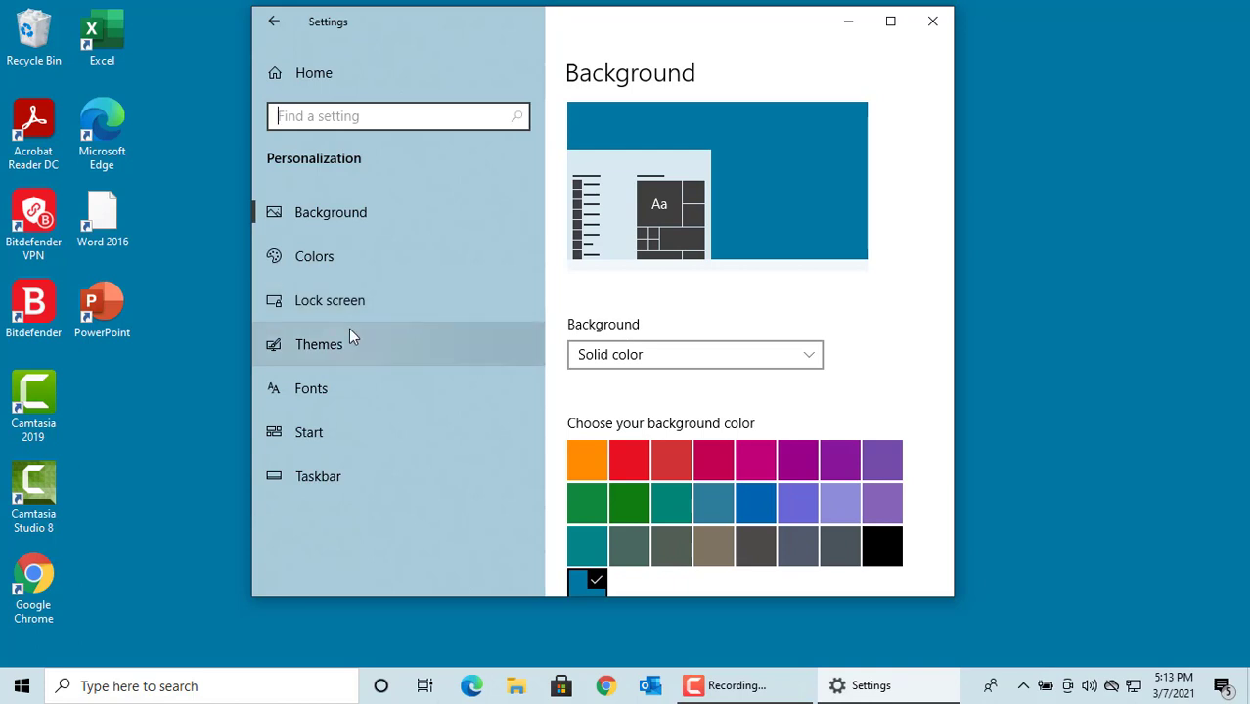
pyautogui.click(319, 344)
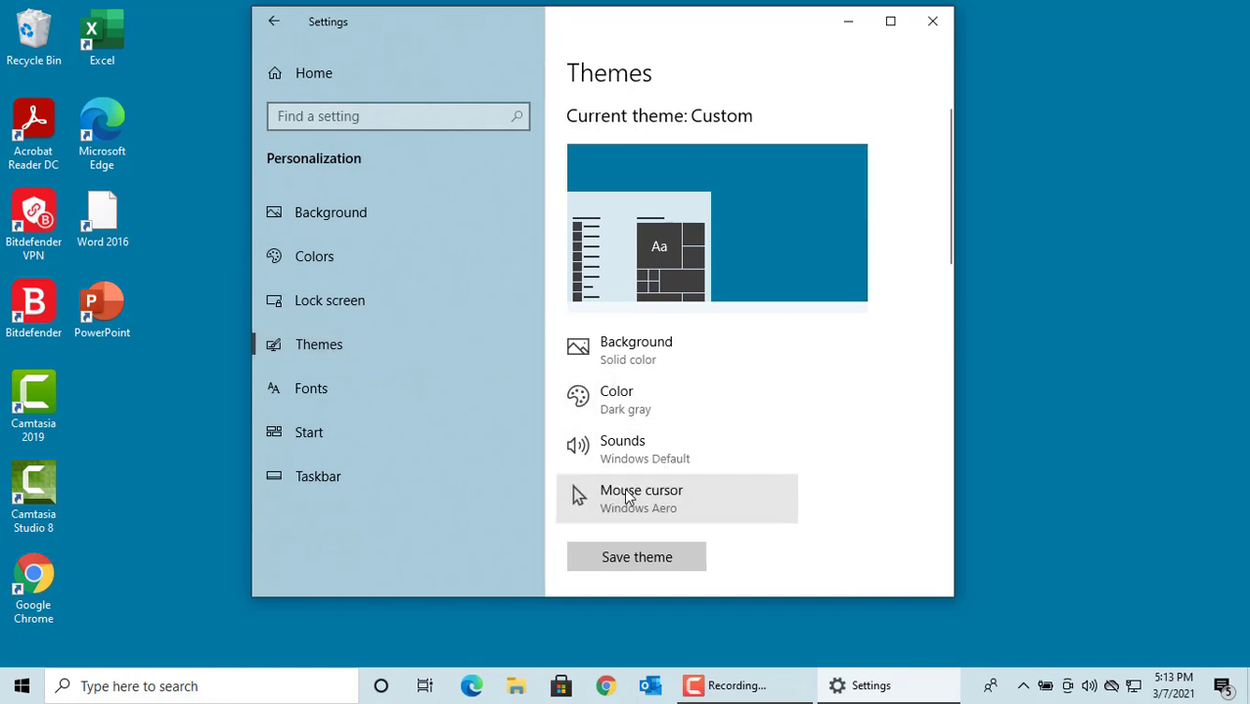
# - In Mouse Properties' Pointers tab, apply the Windows Black (extra large) scheme with OK
pyautogui.click(642, 499)
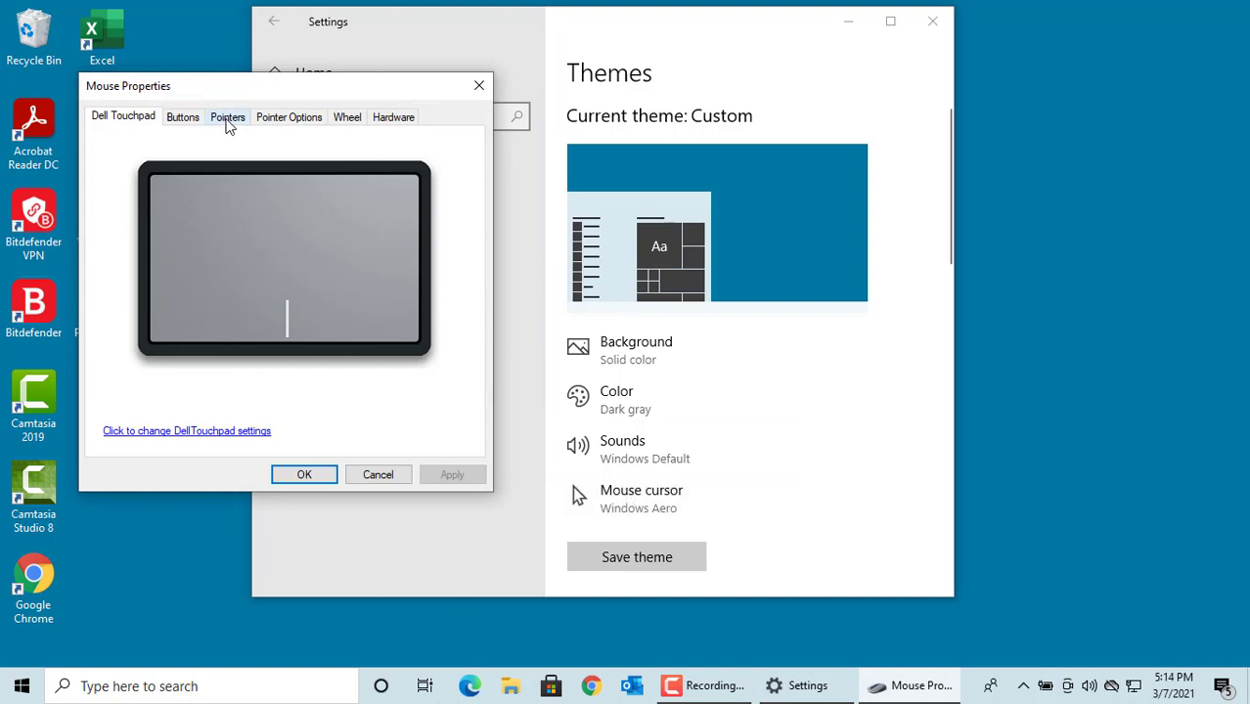
pyautogui.click(227, 118)
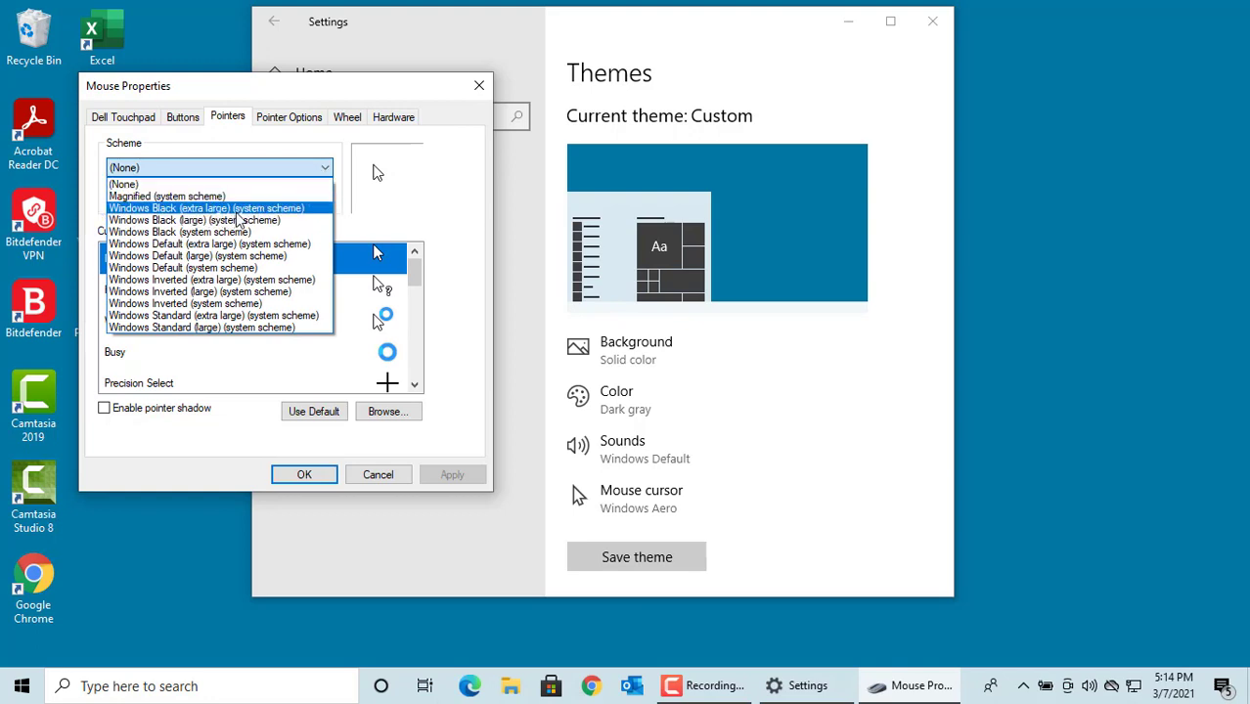
pyautogui.click(208, 207)
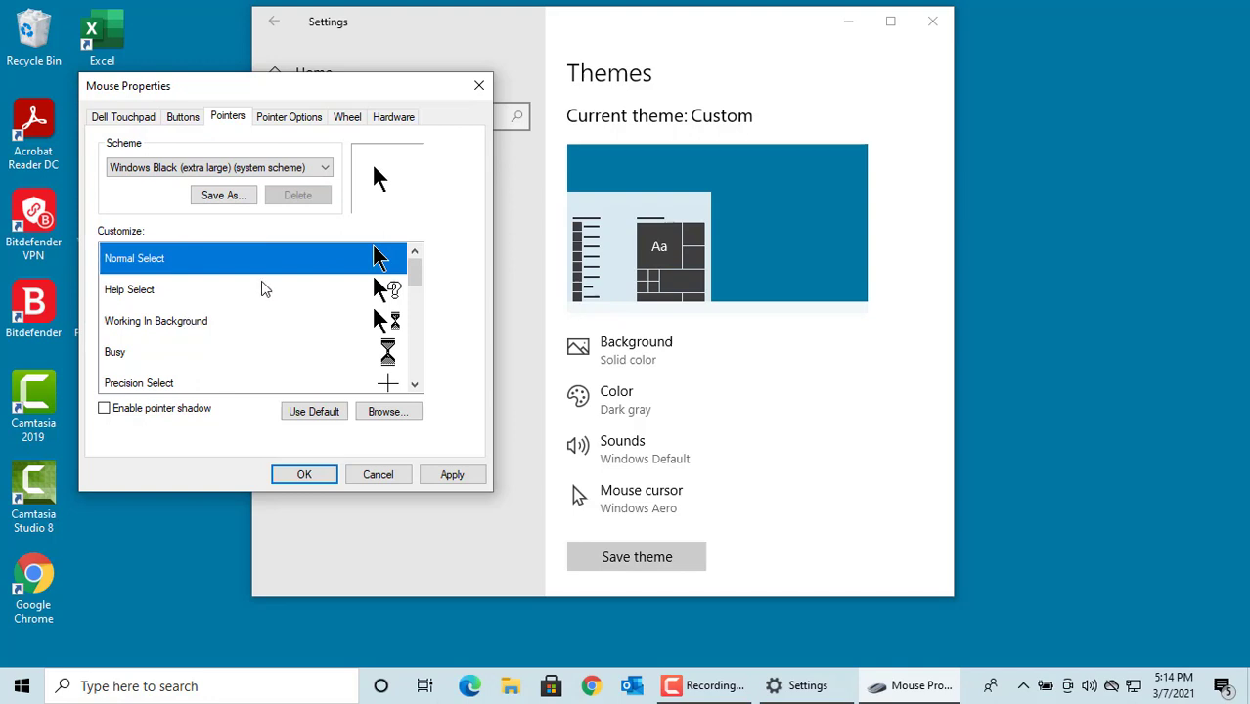
pyautogui.moveTo(309, 512)
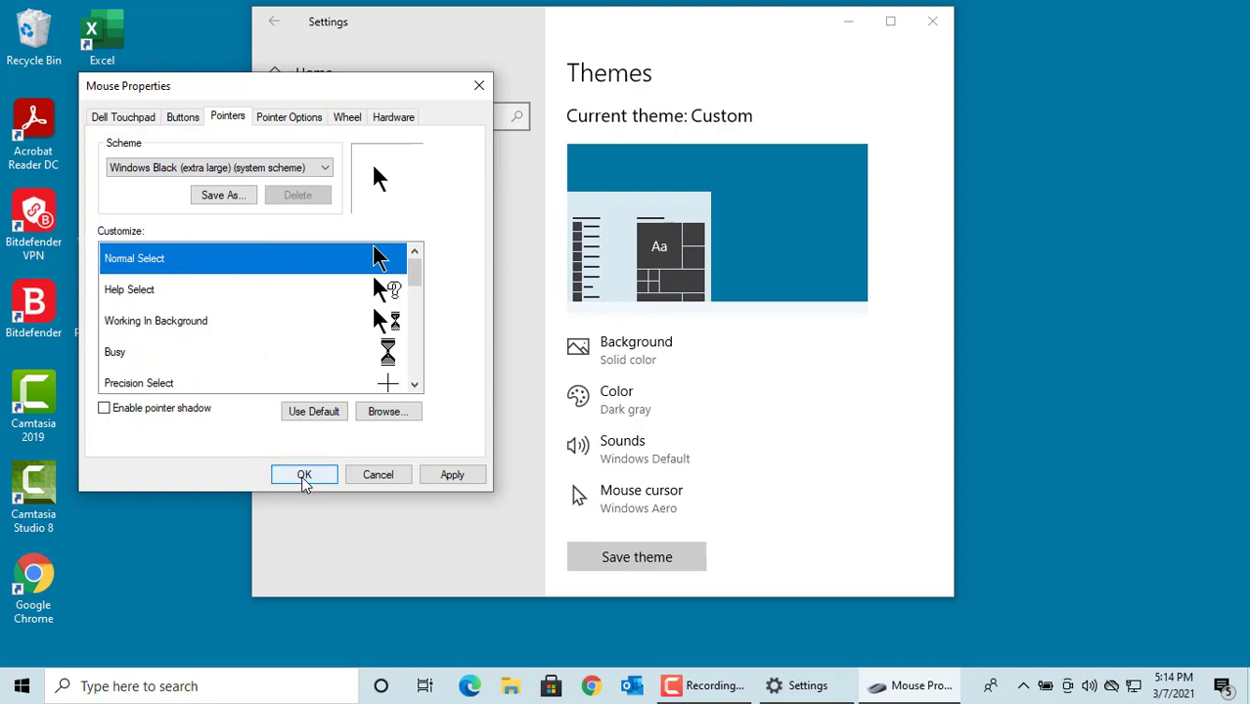
pyautogui.click(306, 476)
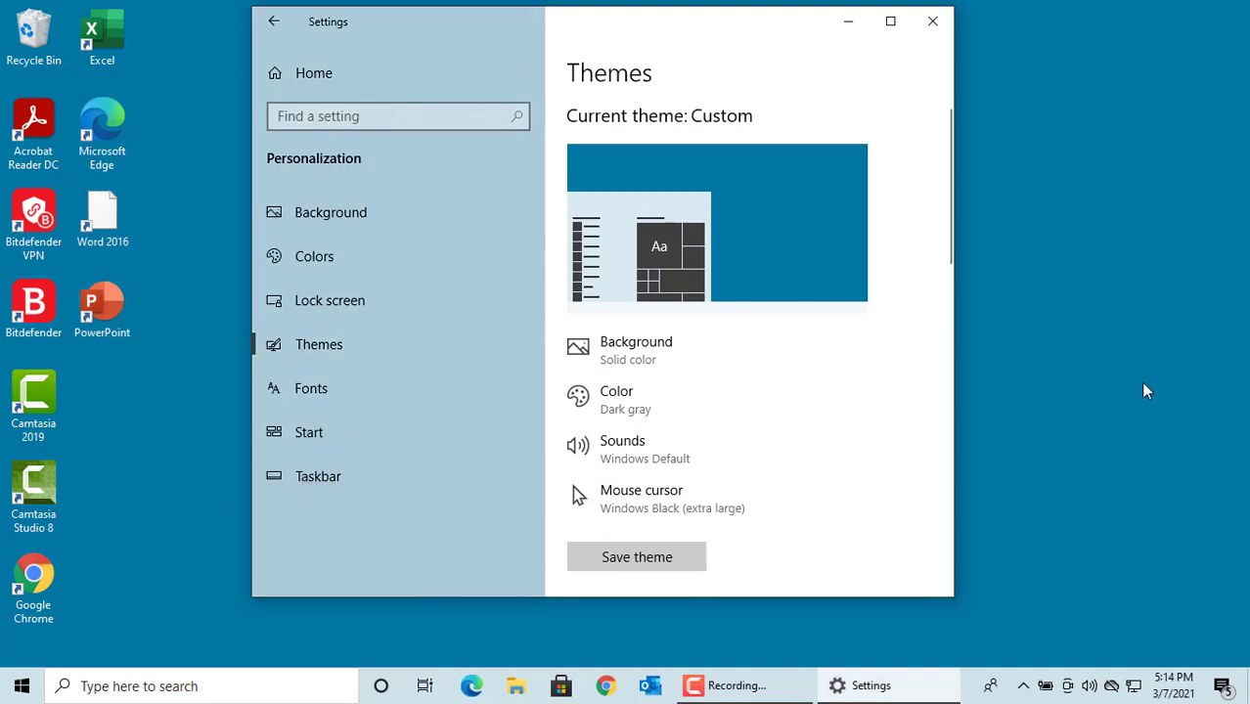
pyautogui.moveTo(814, 438)
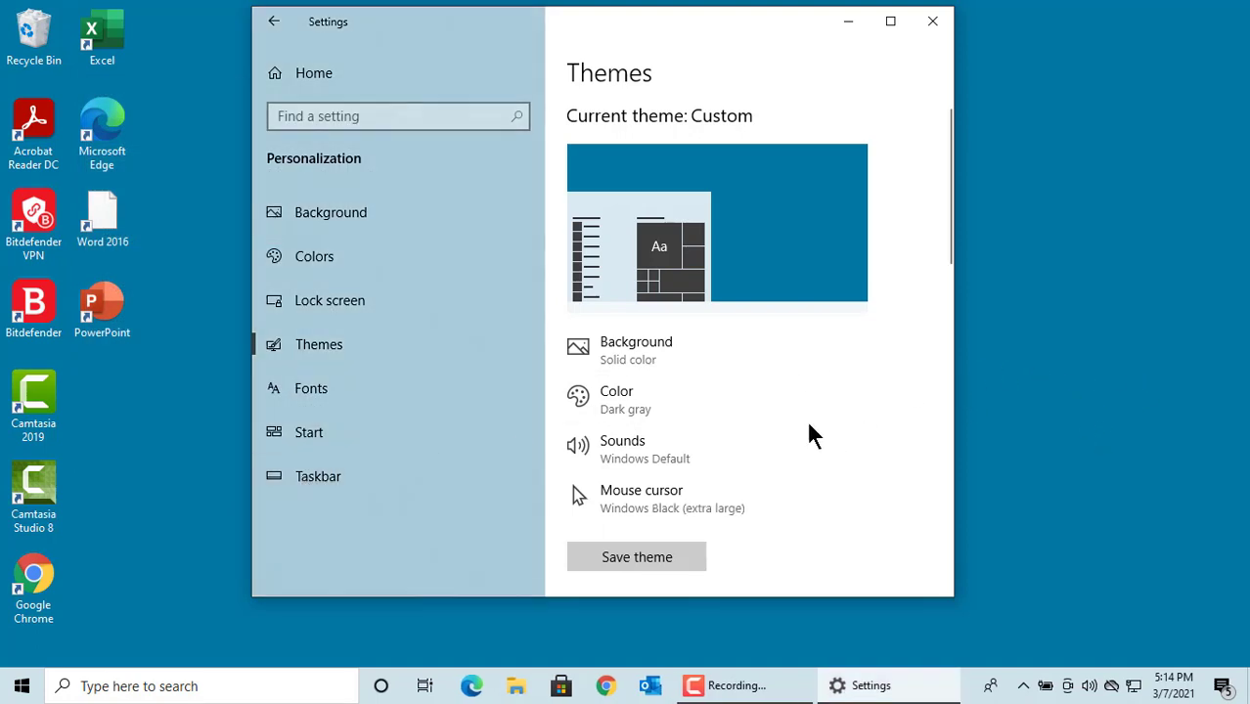